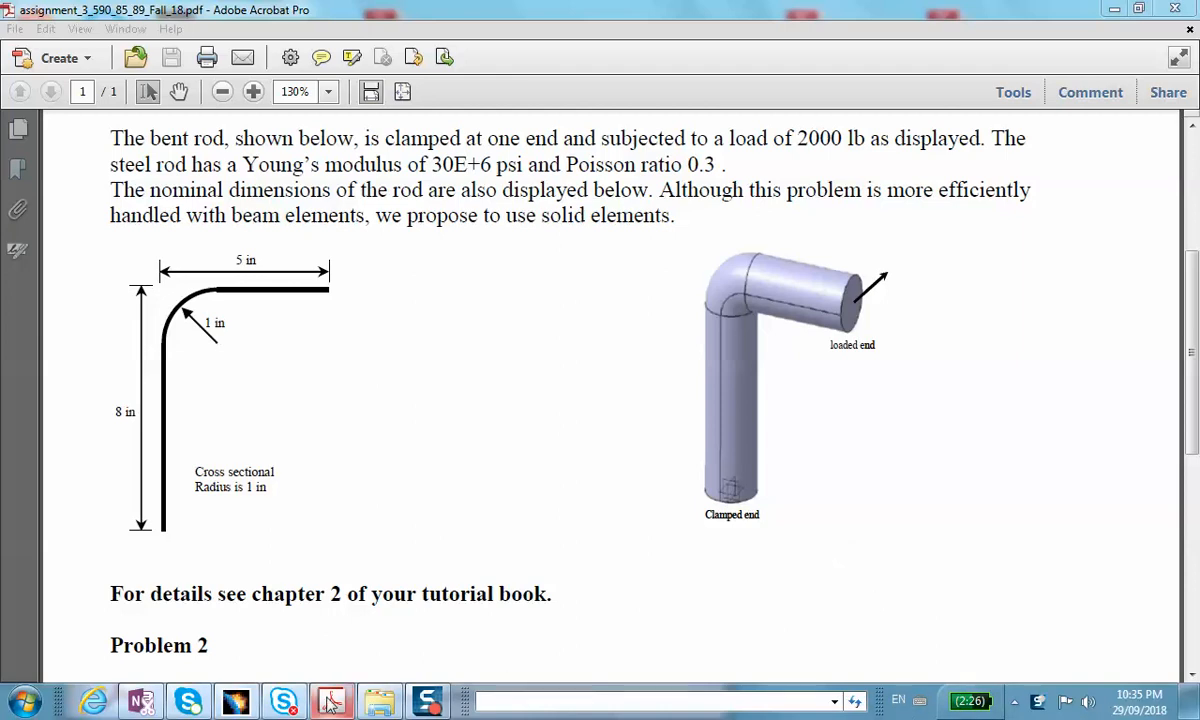
{"action": "mouse_move", "coordinate": [332, 700]}
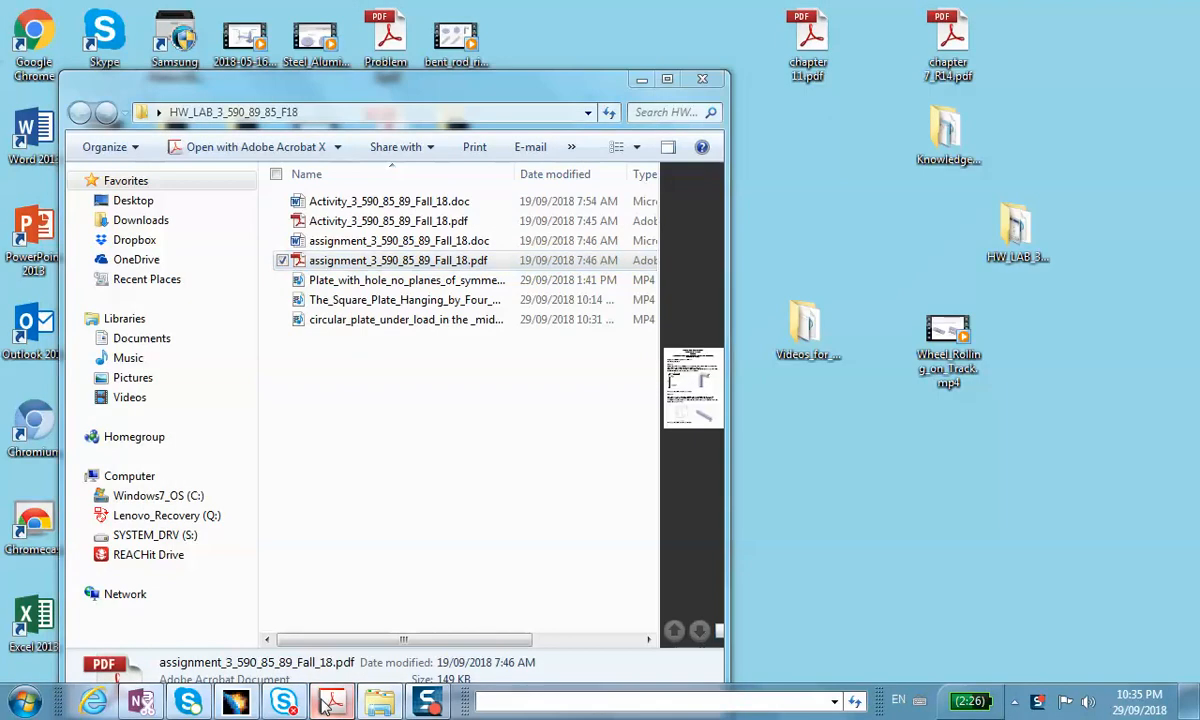
Step: Open assignment_3_590_85_89_Fall_18.pdf in Acrobat to read the bent rod problem
{"action": "double_click", "coordinate": [396, 260]}
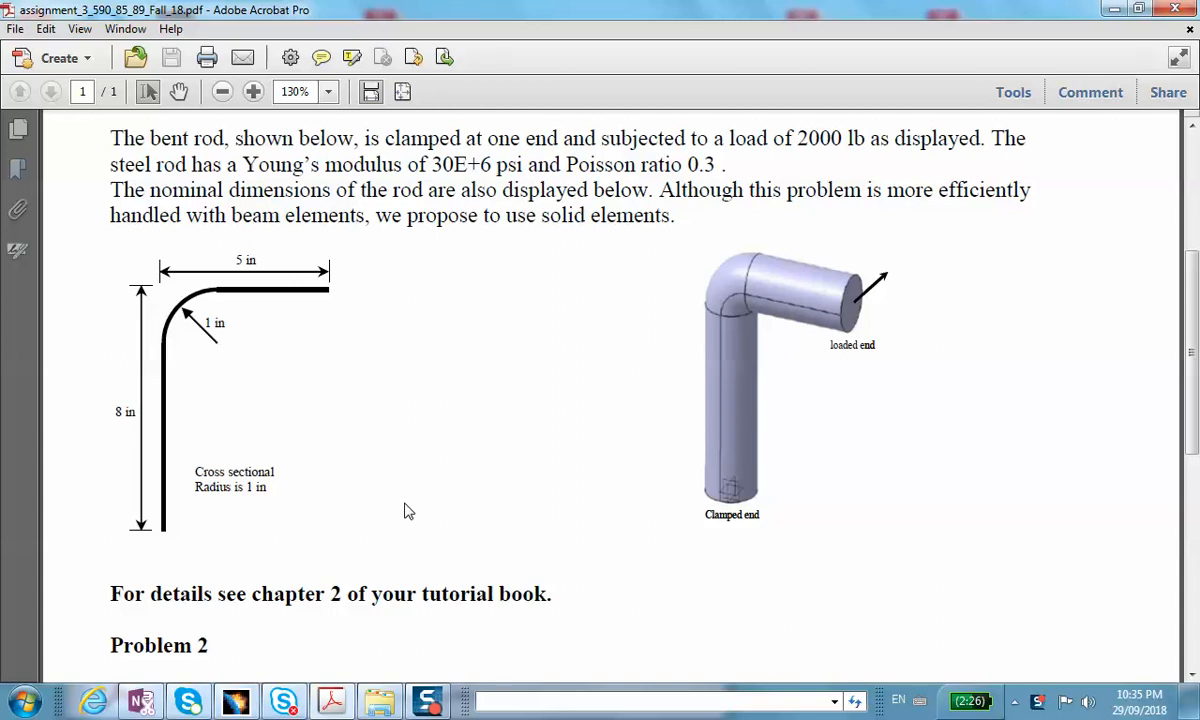
{"action": "mouse_move", "coordinate": [730, 514]}
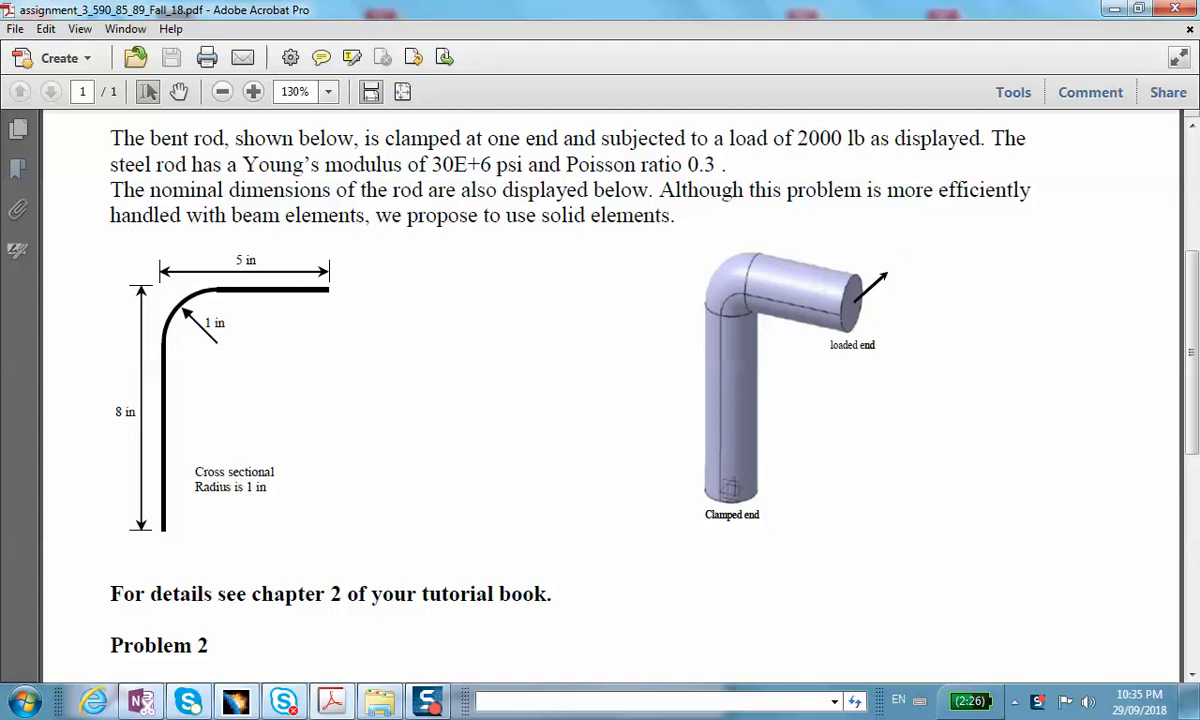
{"action": "mouse_move", "coordinate": [704, 290]}
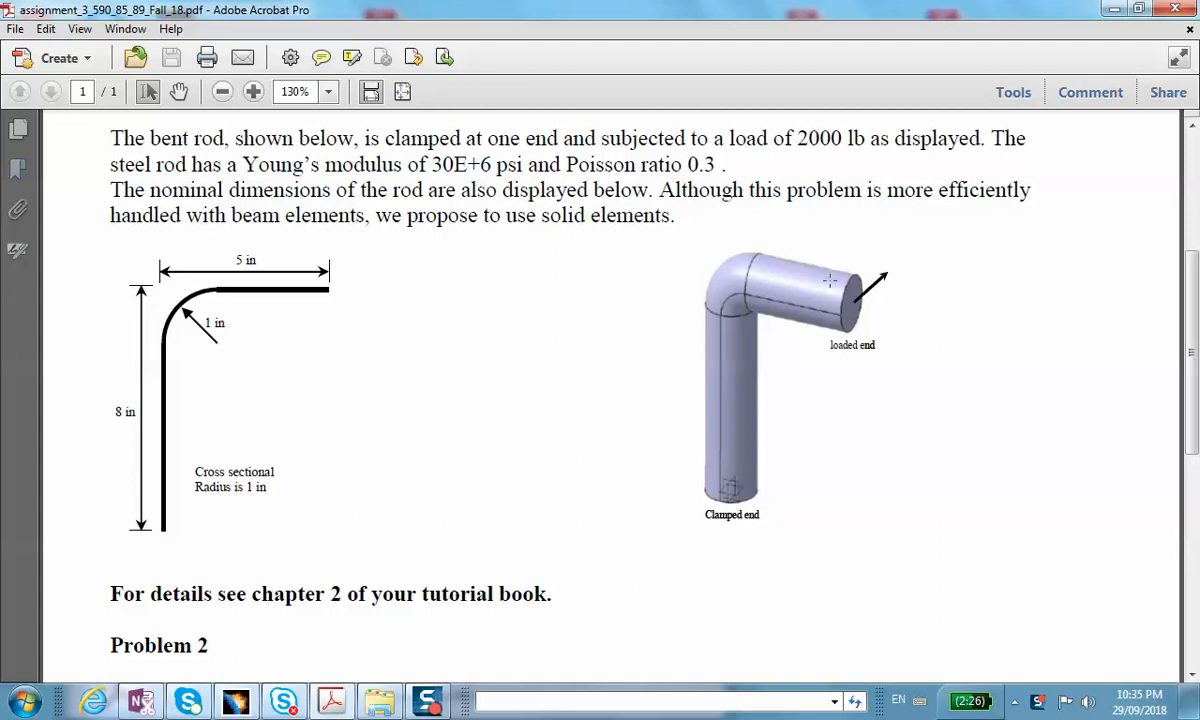
{"action": "mouse_move", "coordinate": [470, 370]}
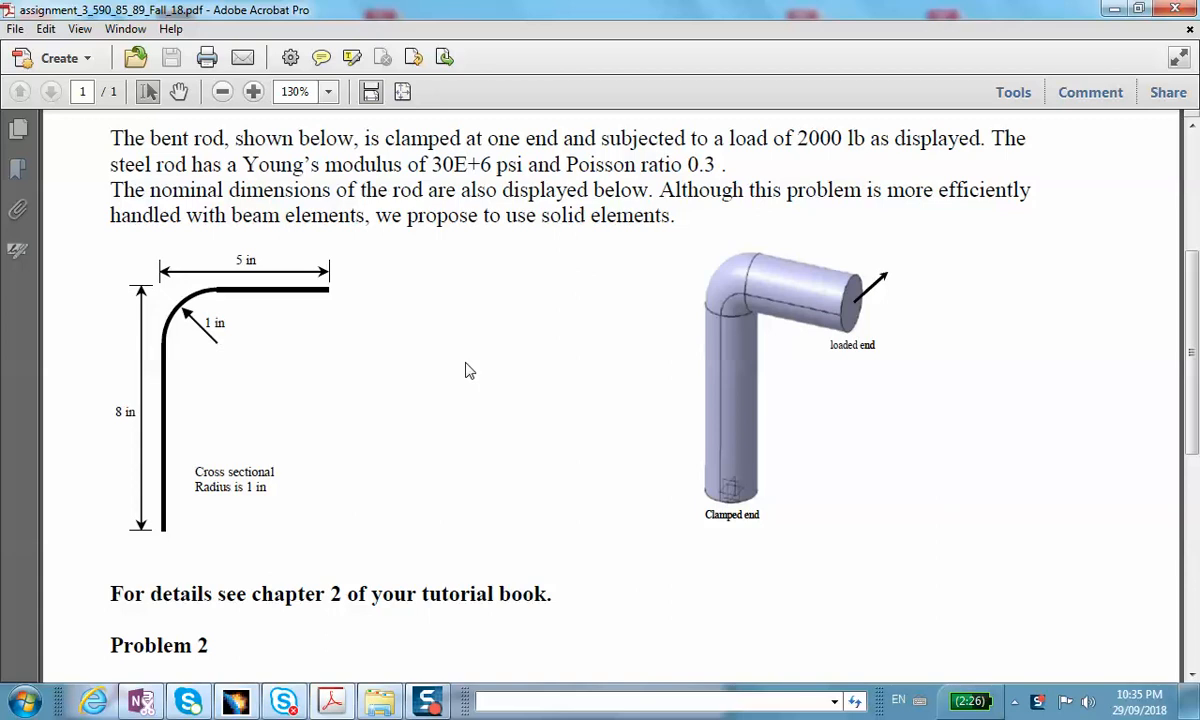
{"action": "mouse_move", "coordinate": [1174, 8]}
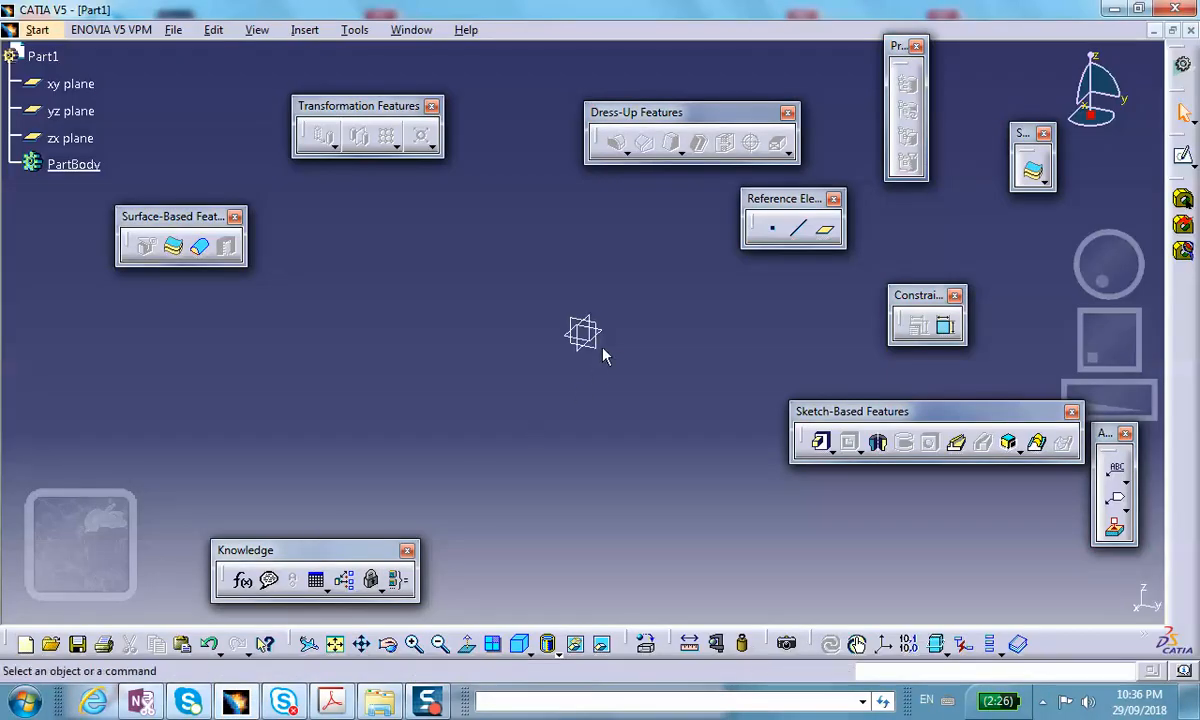
Step: Sketch a circle of diameter 2 at the origin on a reference plane
{"action": "left_click", "coordinate": [584, 332]}
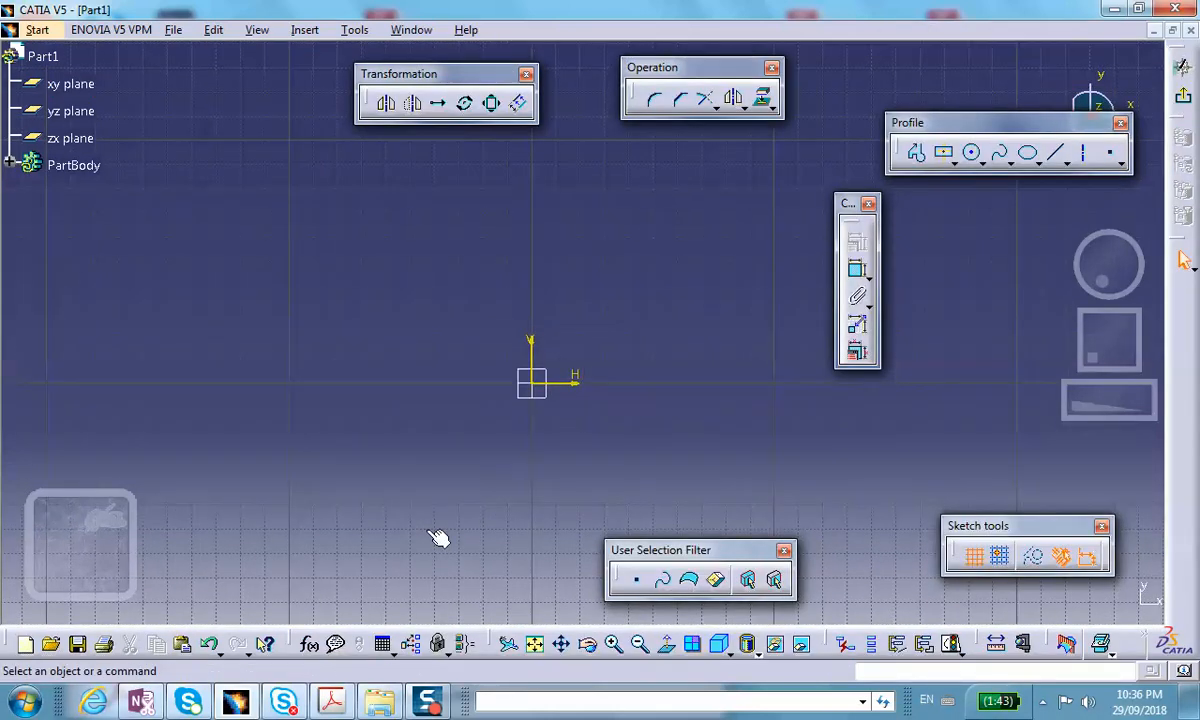
{"action": "left_click", "coordinate": [332, 700]}
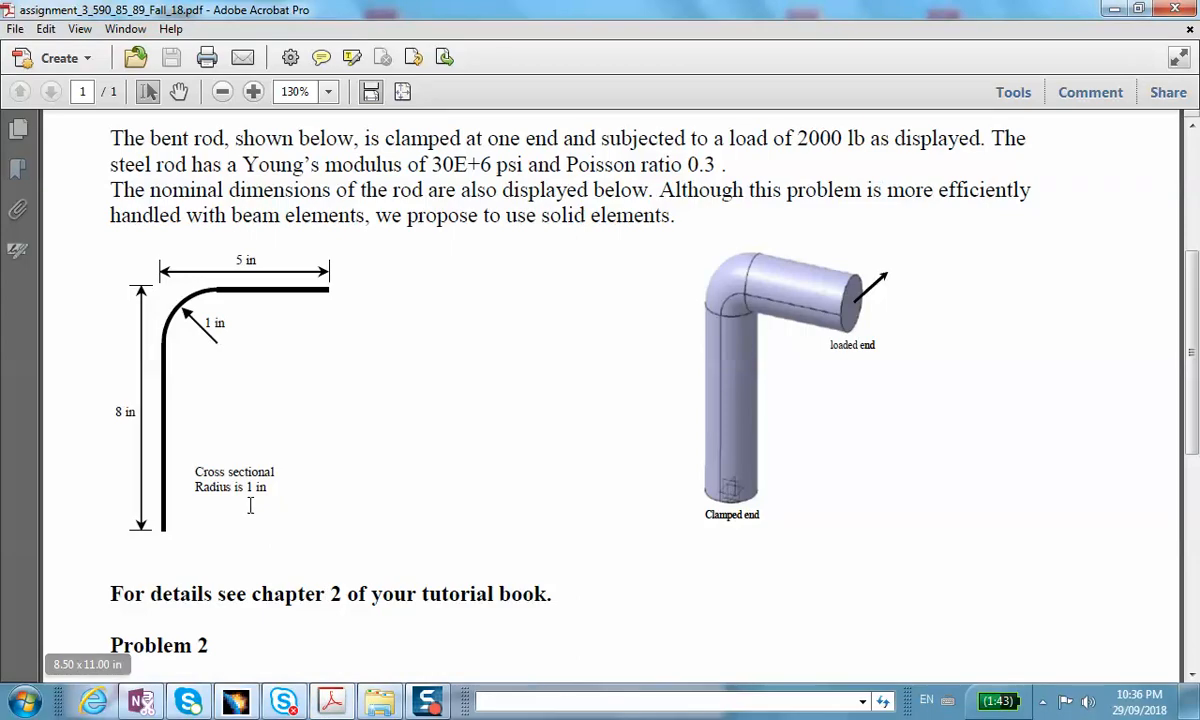
{"action": "mouse_move", "coordinate": [624, 180]}
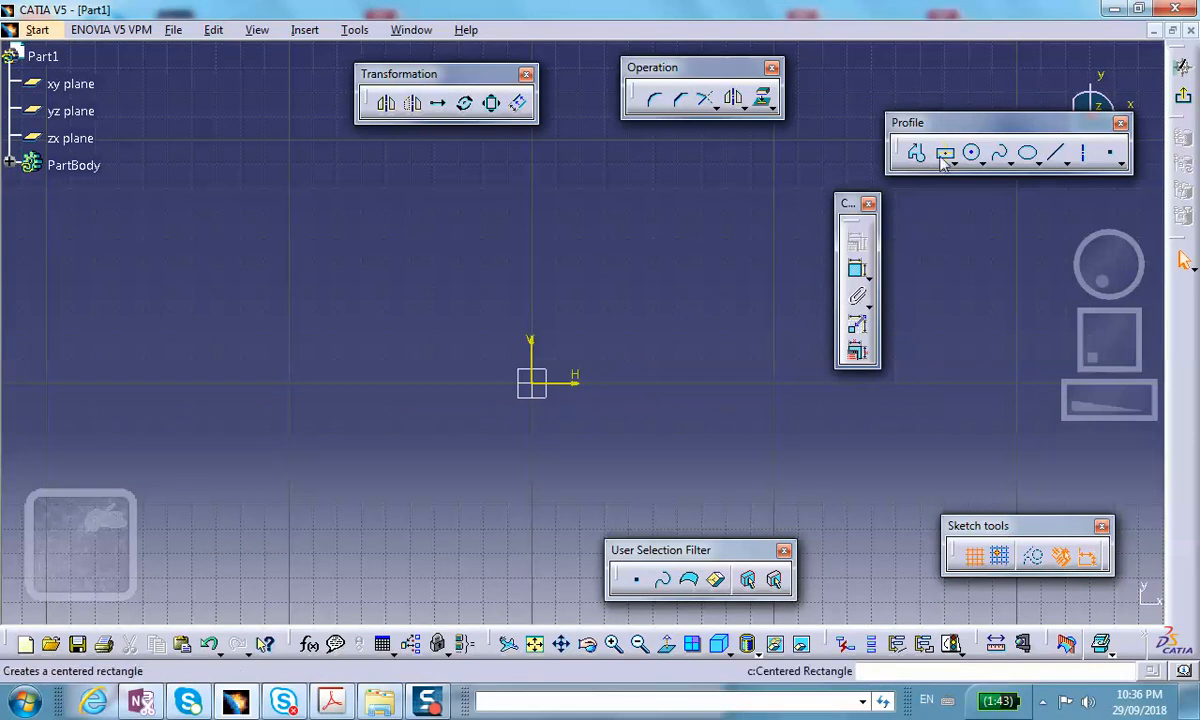
{"action": "left_click", "coordinate": [970, 152]}
{"action": "type", "text": "2"}
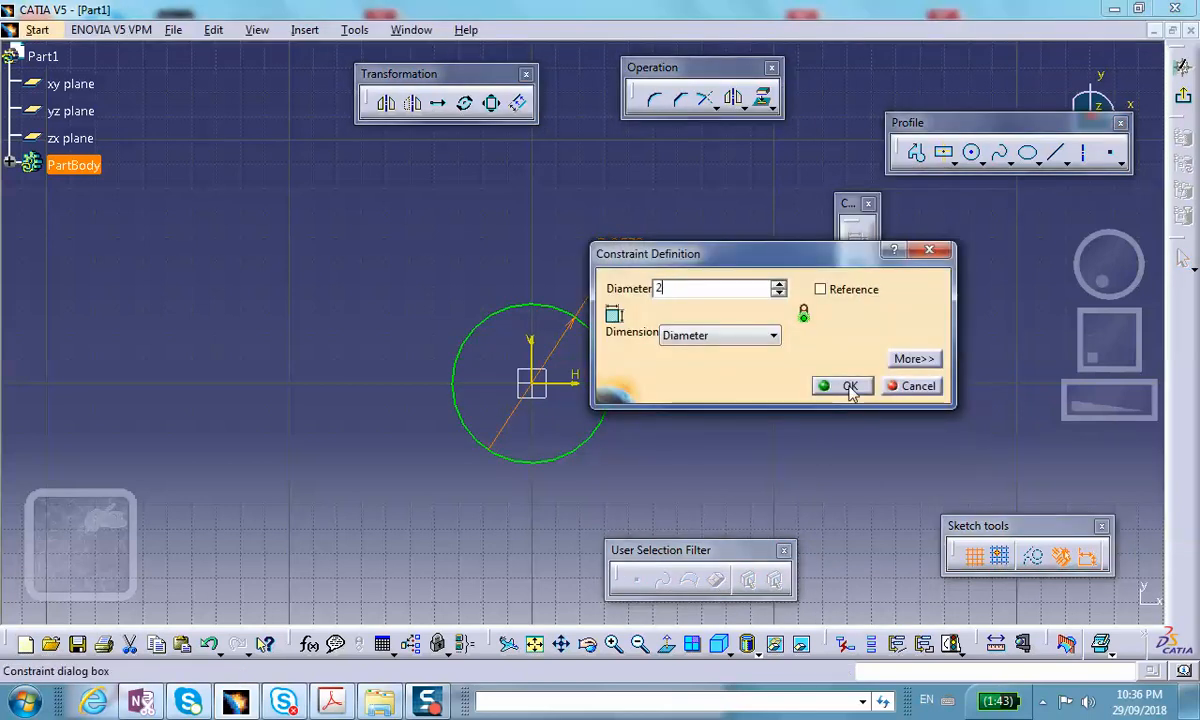
{"action": "left_click", "coordinate": [844, 386]}
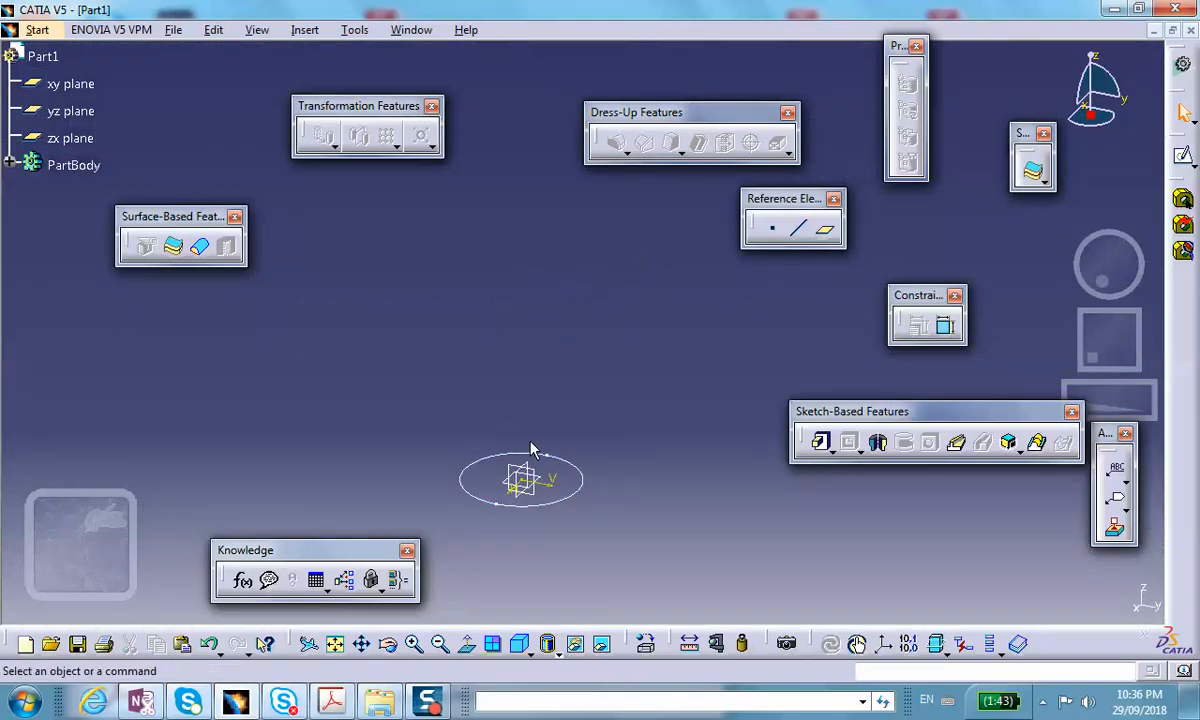
{"action": "mouse_move", "coordinate": [564, 362]}
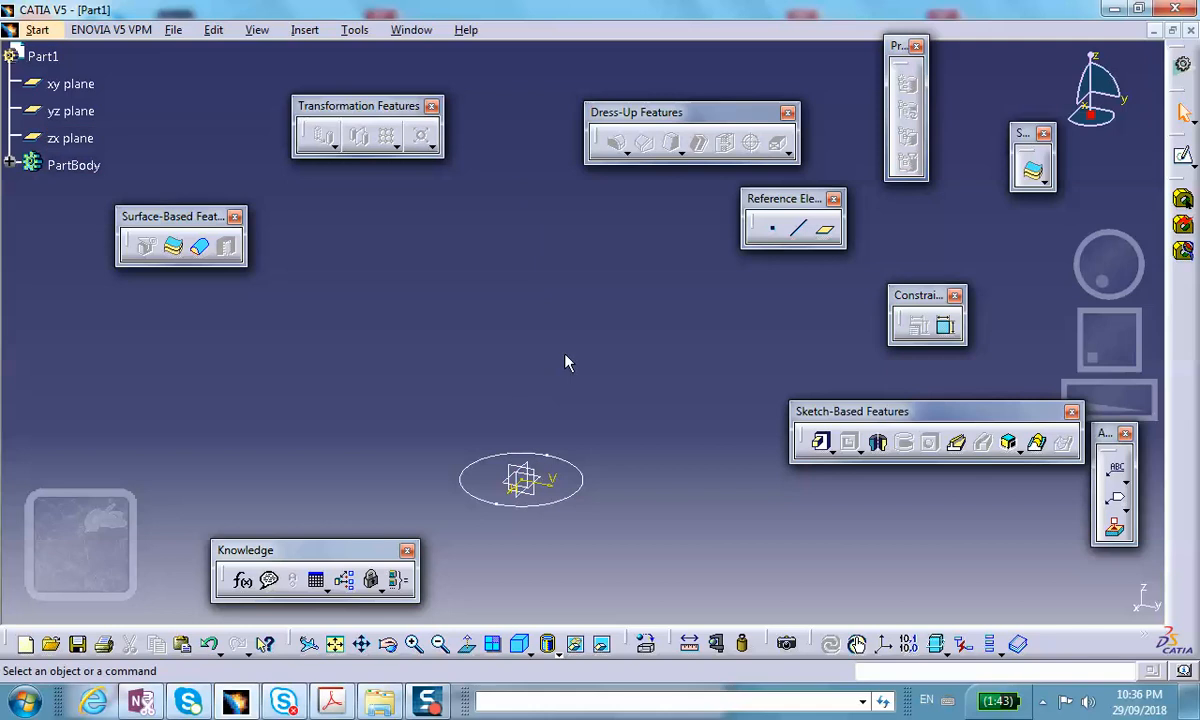
{"action": "mouse_move", "coordinate": [544, 478]}
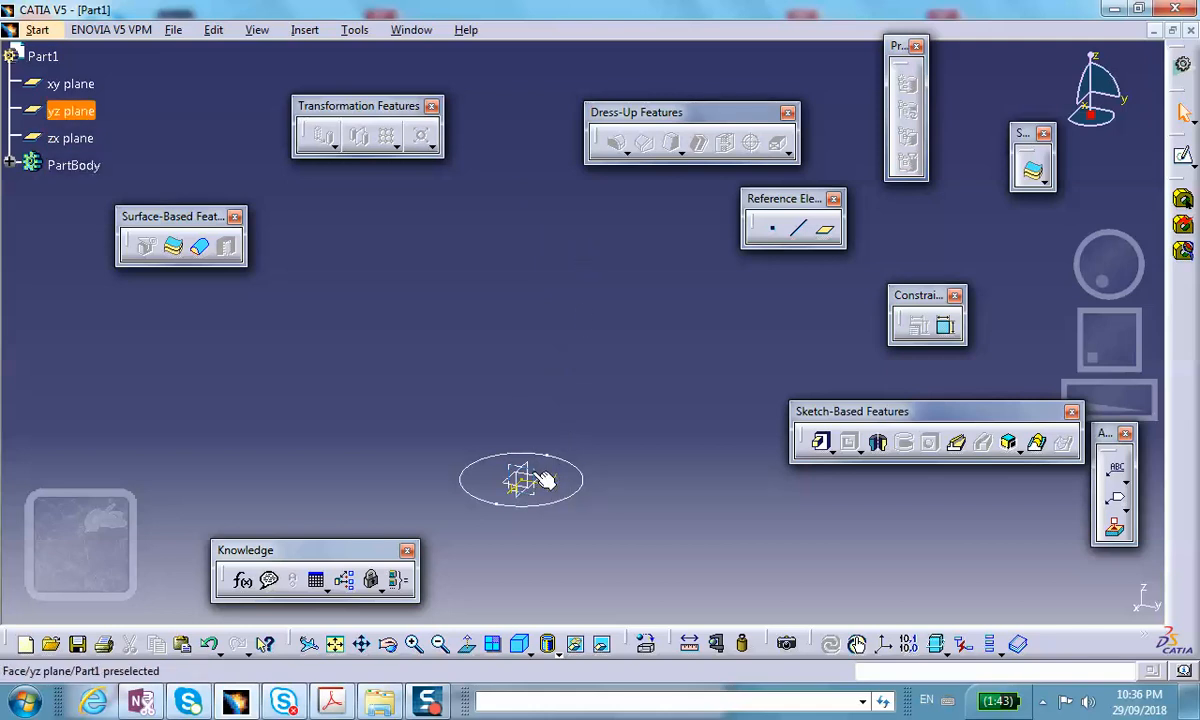
Step: On the yz plane, draw a profile from the origin: vertical line, tangent corner arc, horizontal line
{"action": "left_click", "coordinate": [522, 480]}
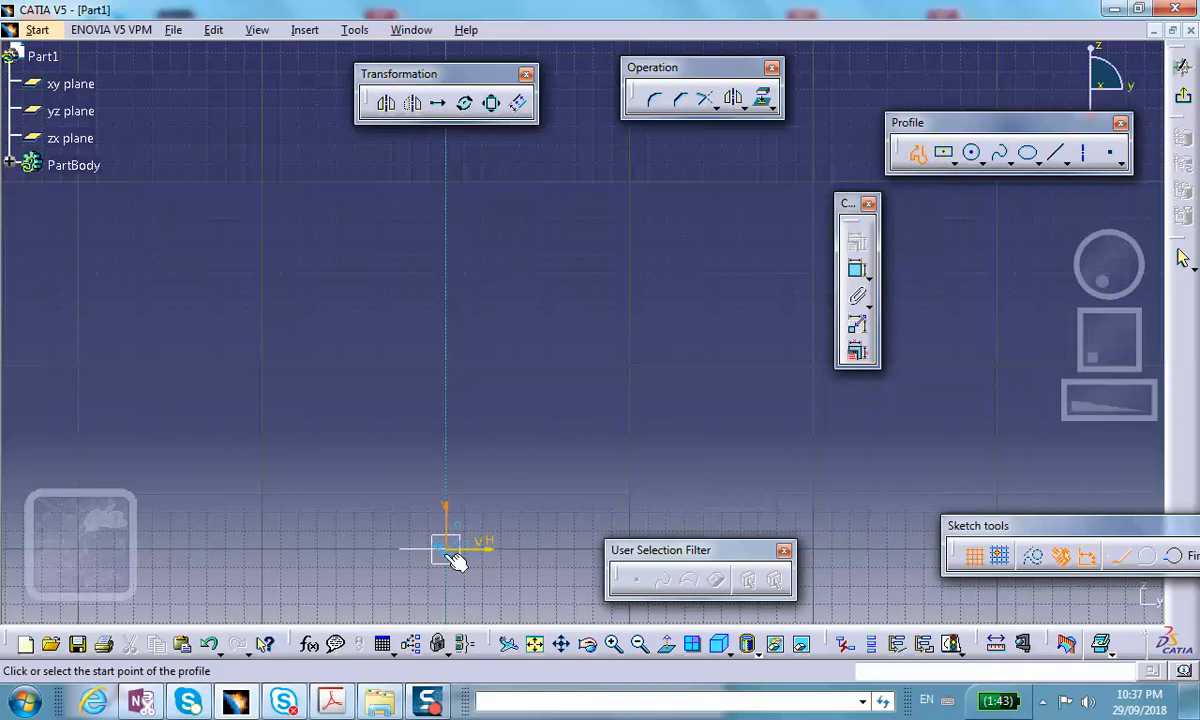
{"action": "left_click", "coordinate": [444, 548]}
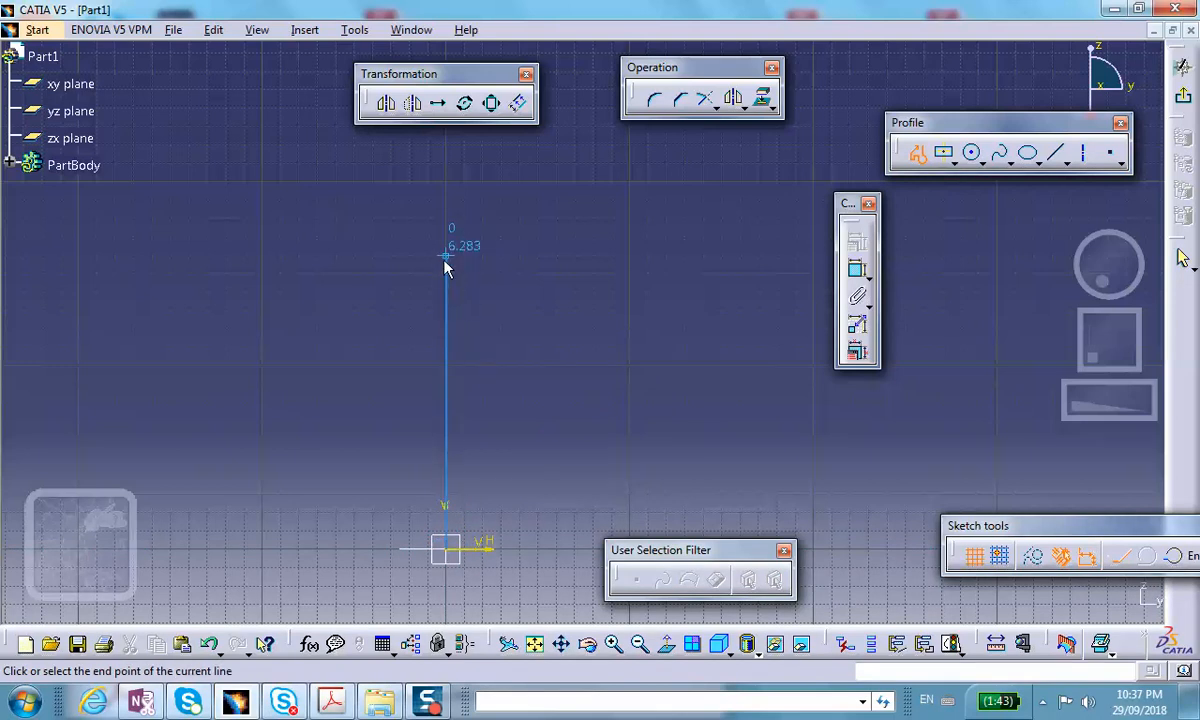
{"action": "left_click", "coordinate": [446, 262]}
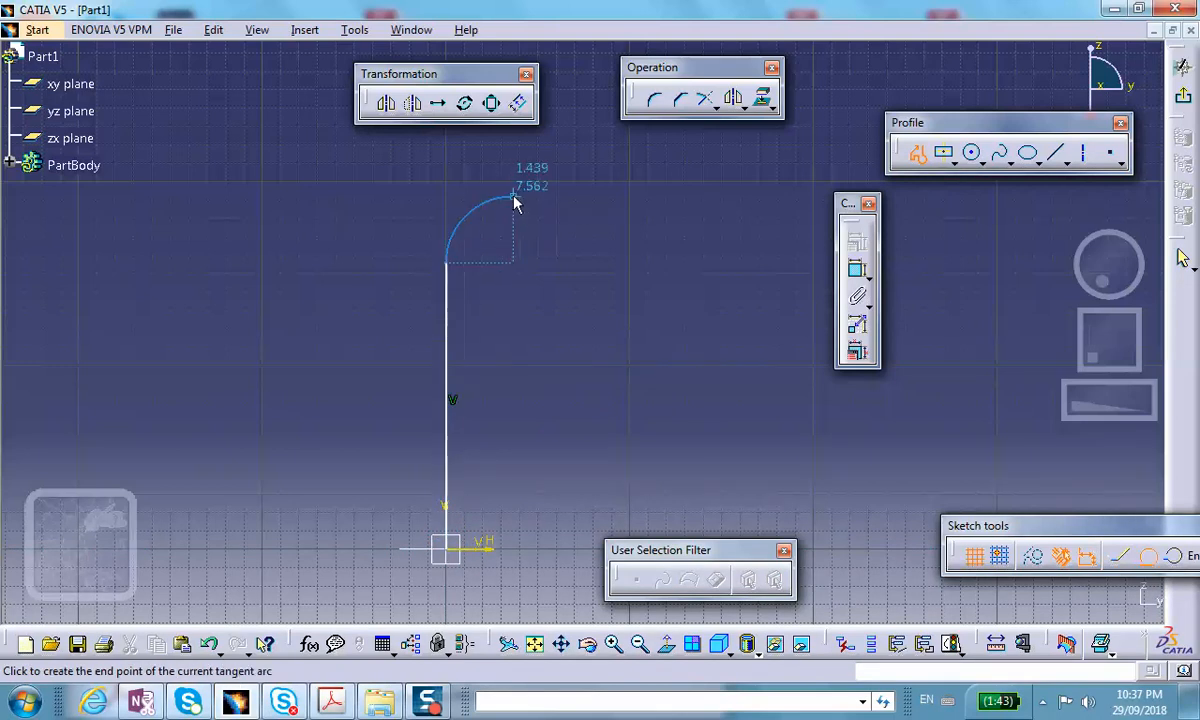
{"action": "left_click", "coordinate": [512, 204]}
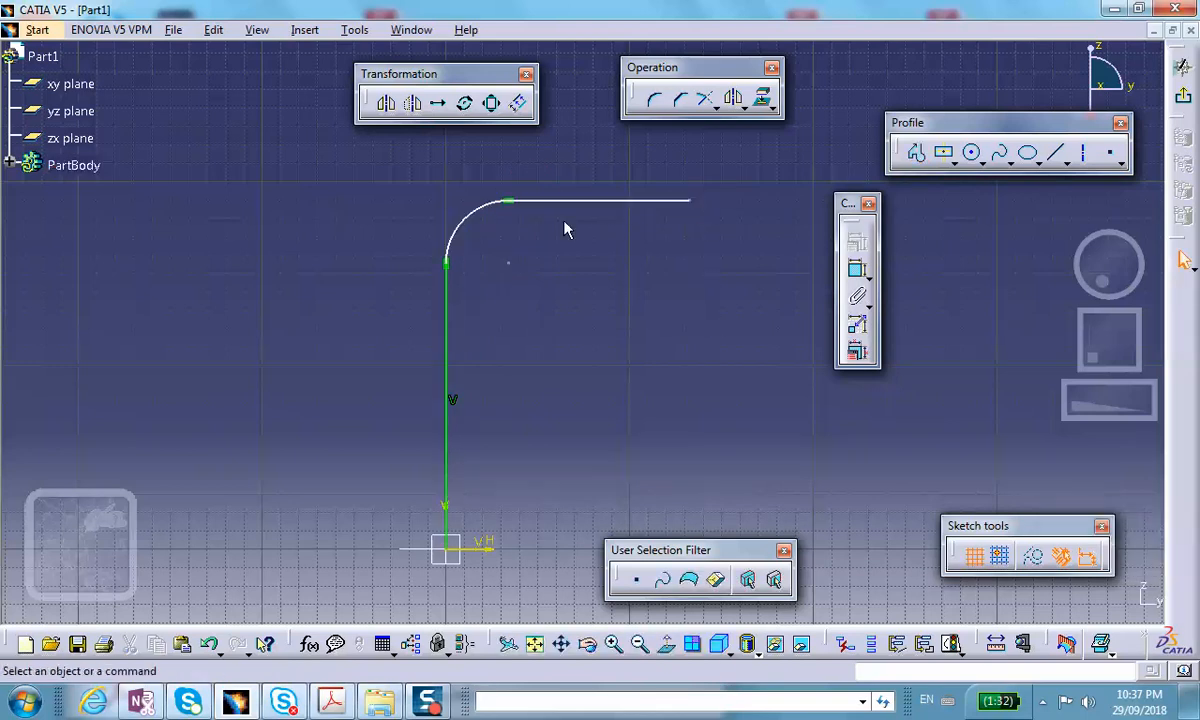
{"action": "mouse_move", "coordinate": [568, 276]}
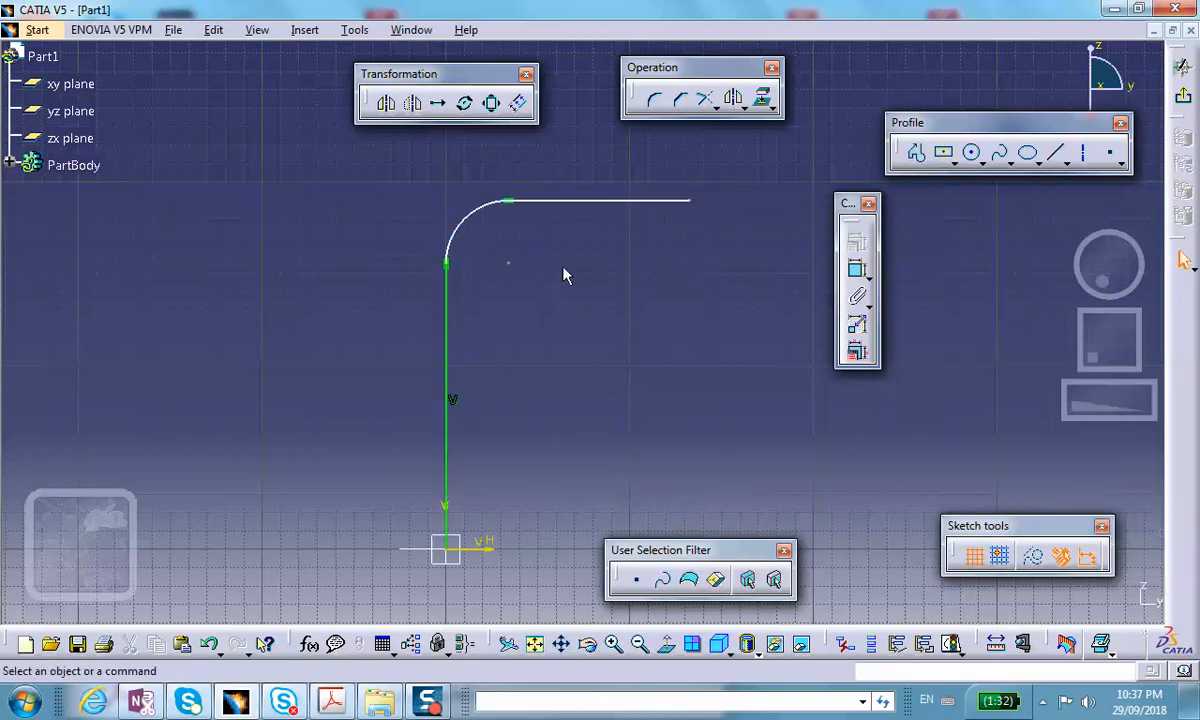
{"action": "mouse_move", "coordinate": [858, 270]}
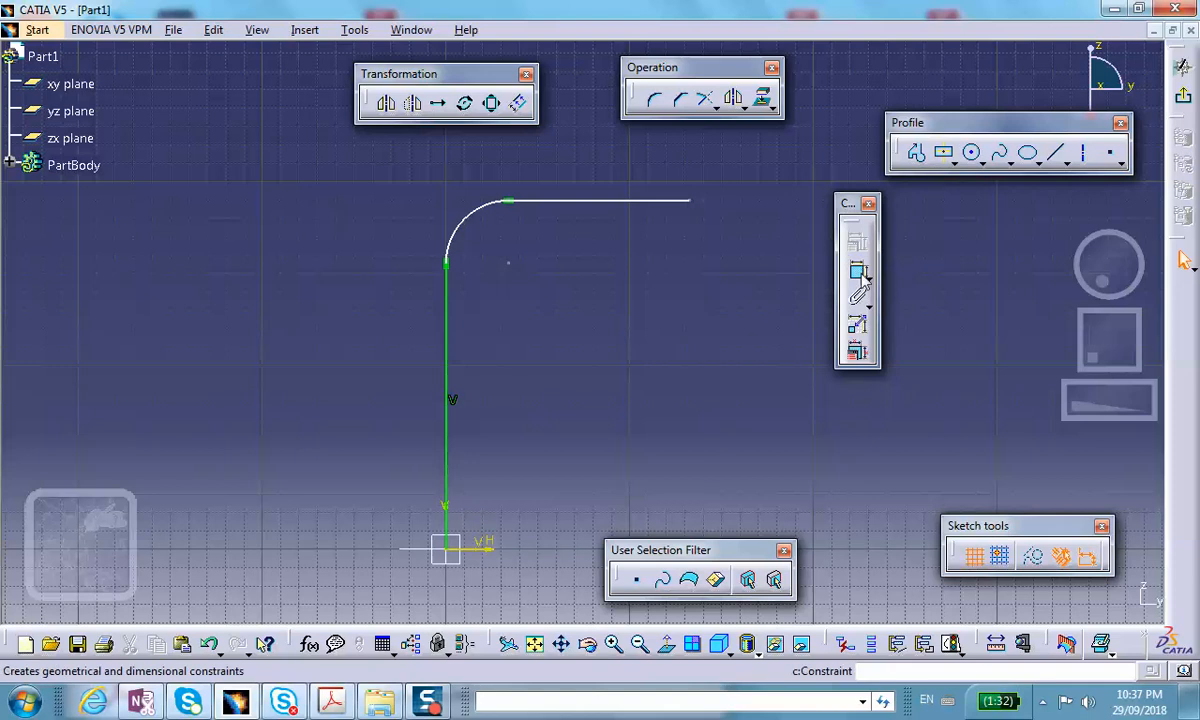
Step: Dimension the corner arc radius and the vertical leg length of the rod path
{"action": "left_click", "coordinate": [476, 216]}
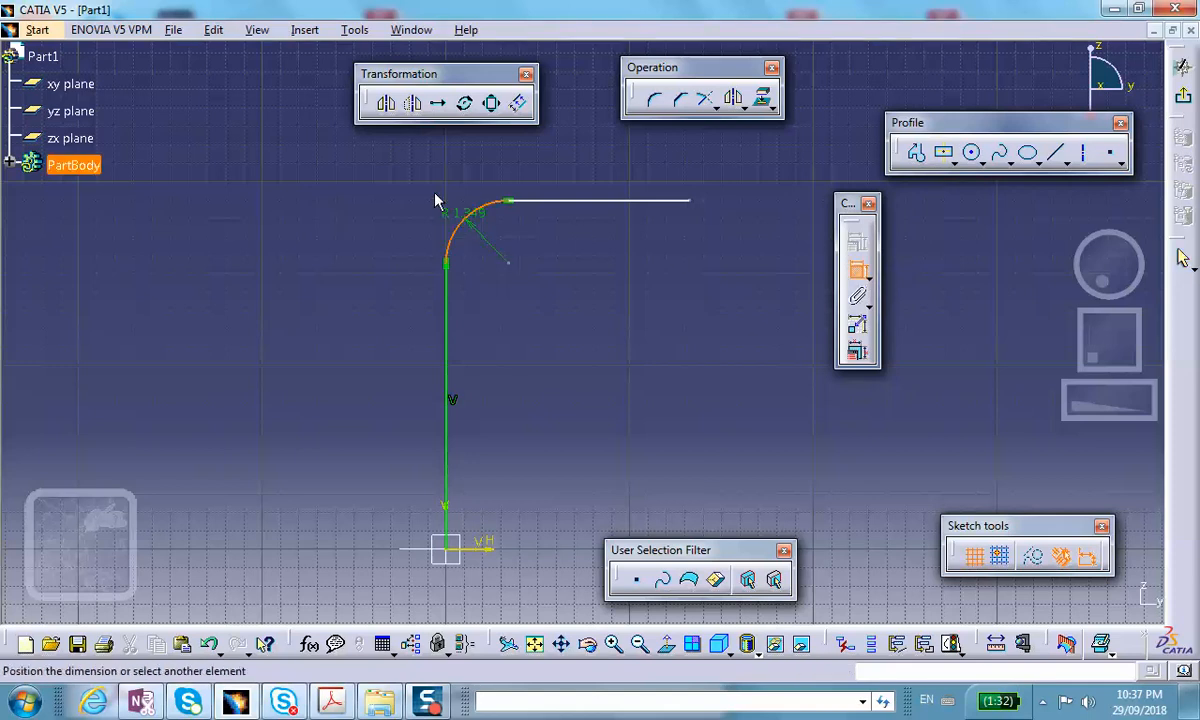
{"action": "double_click", "coordinate": [460, 210]}
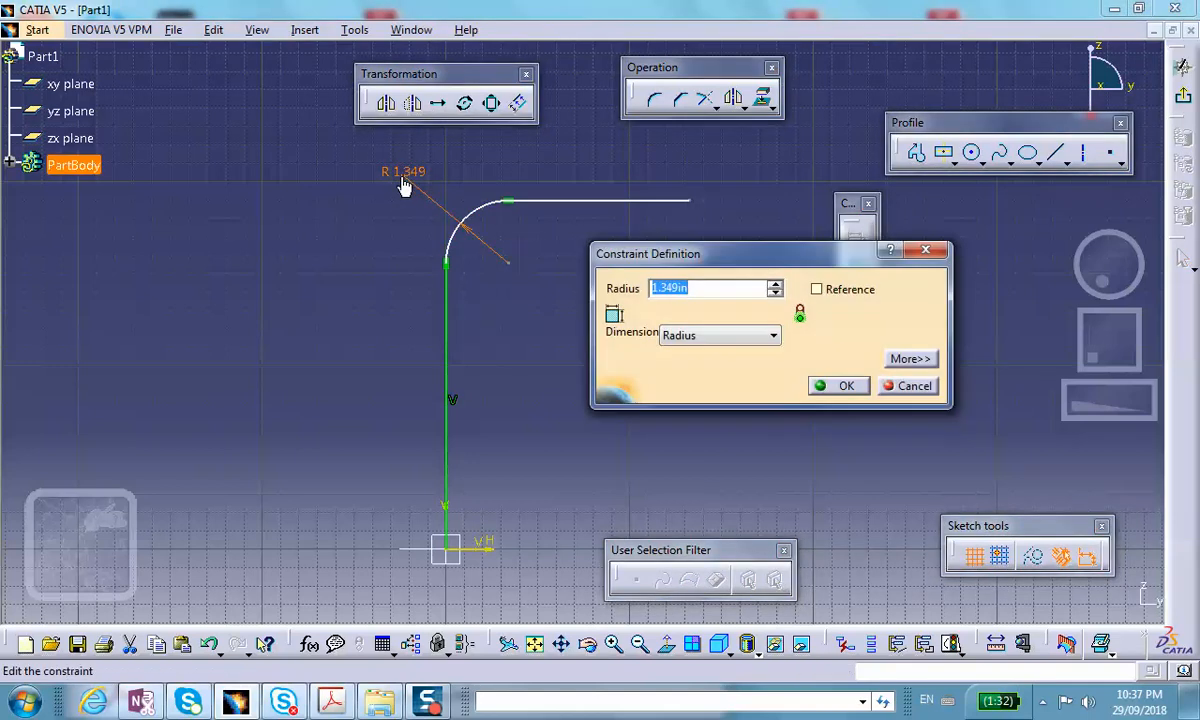
{"action": "left_click", "coordinate": [846, 384]}
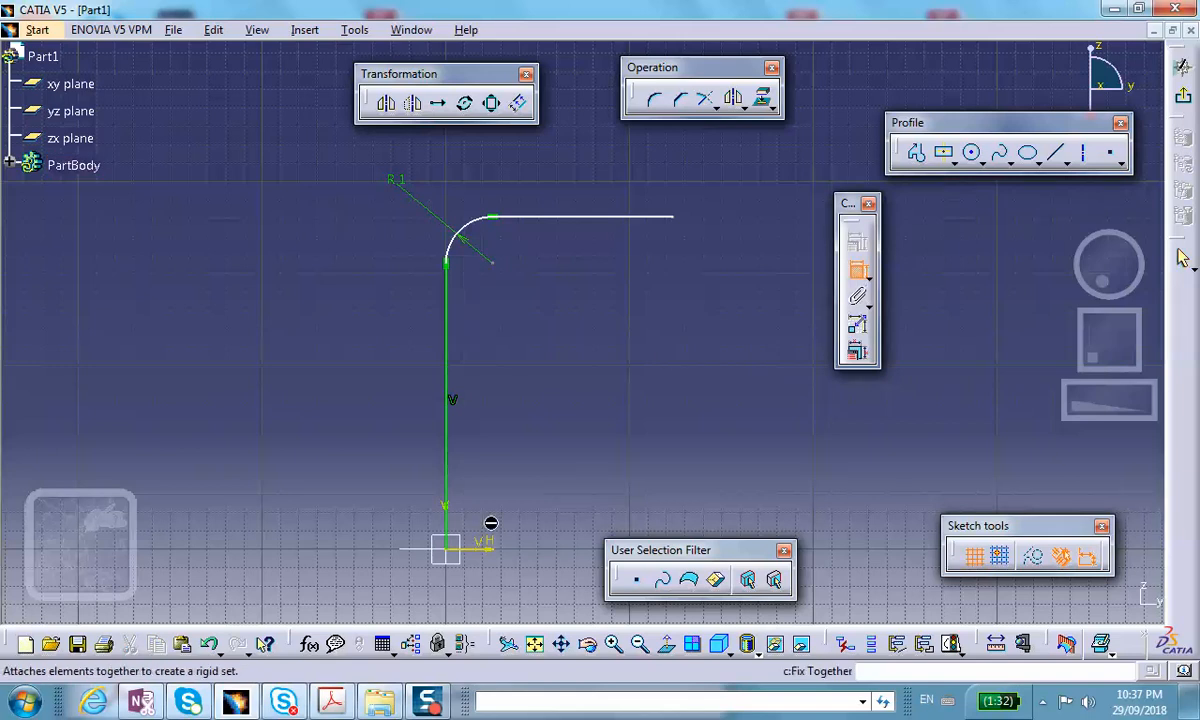
{"action": "mouse_move", "coordinate": [570, 220]}
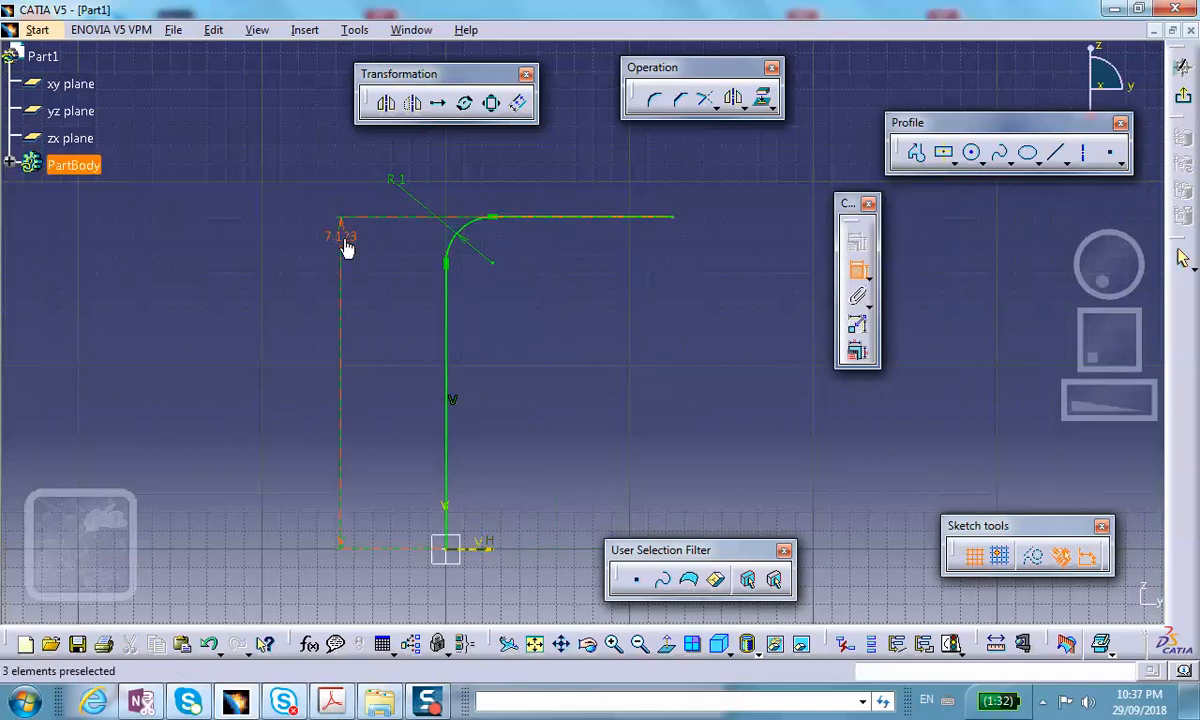
{"action": "double_click", "coordinate": [344, 236]}
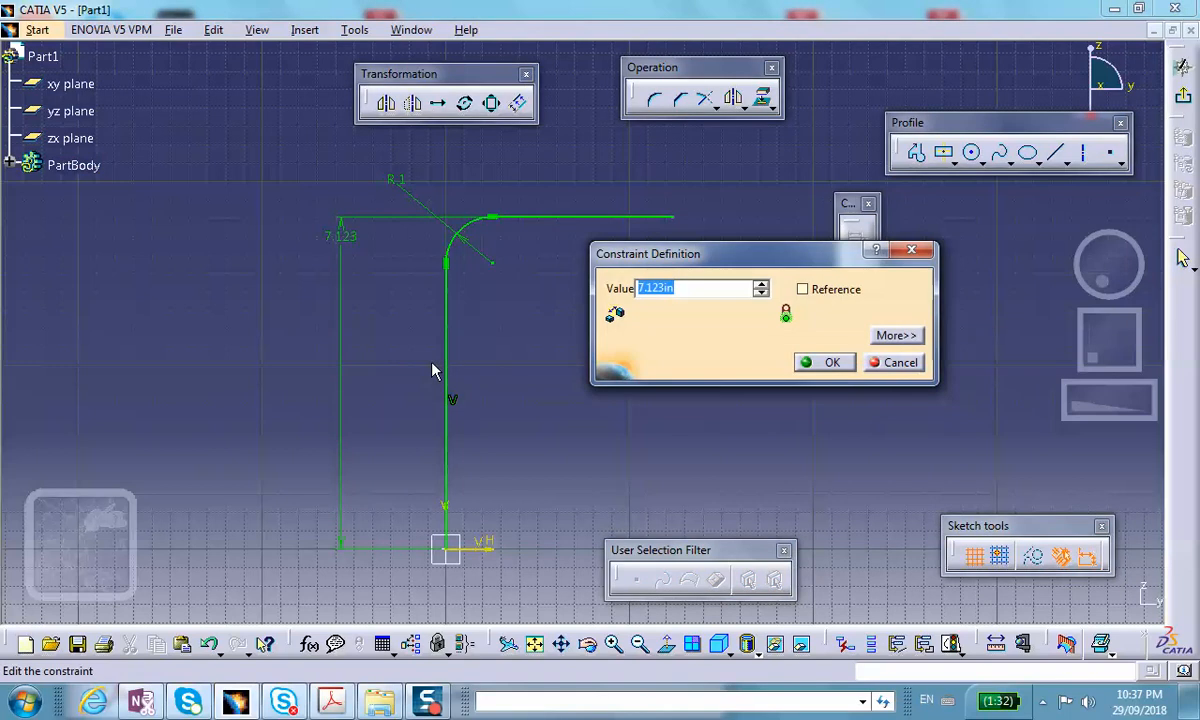
{"action": "left_click", "coordinate": [832, 362]}
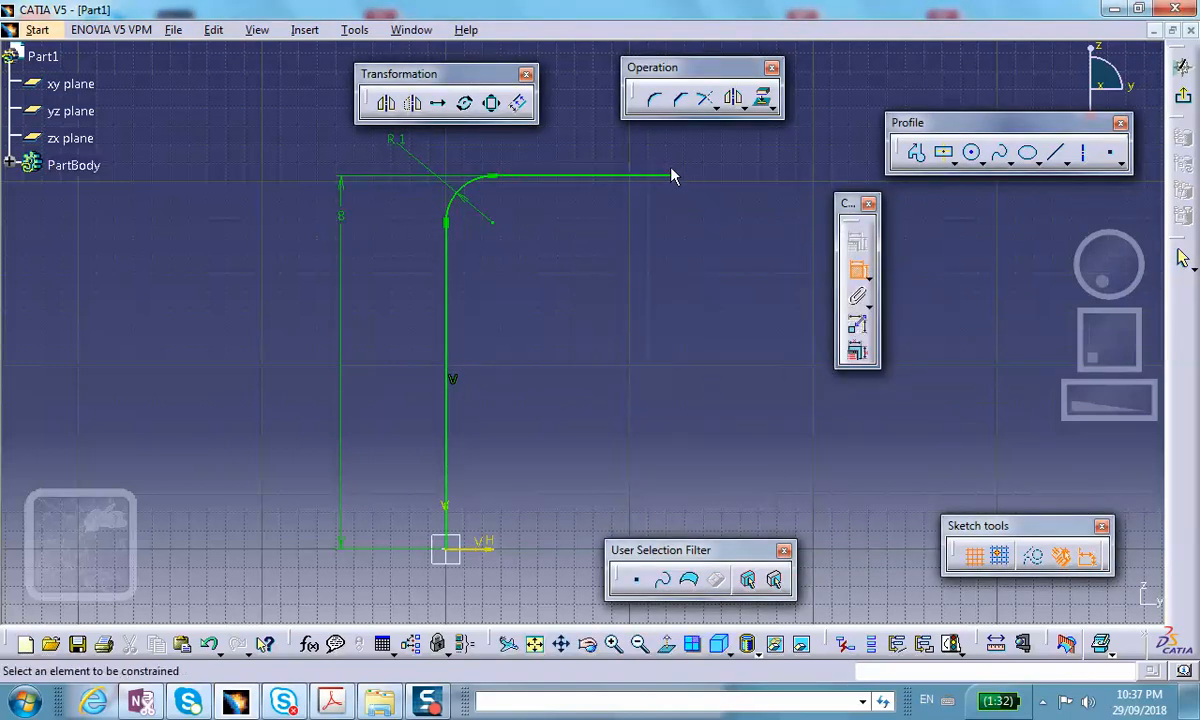
Step: Dimension the top horizontal leg of the path to 5
{"action": "left_click", "coordinate": [72, 164]}
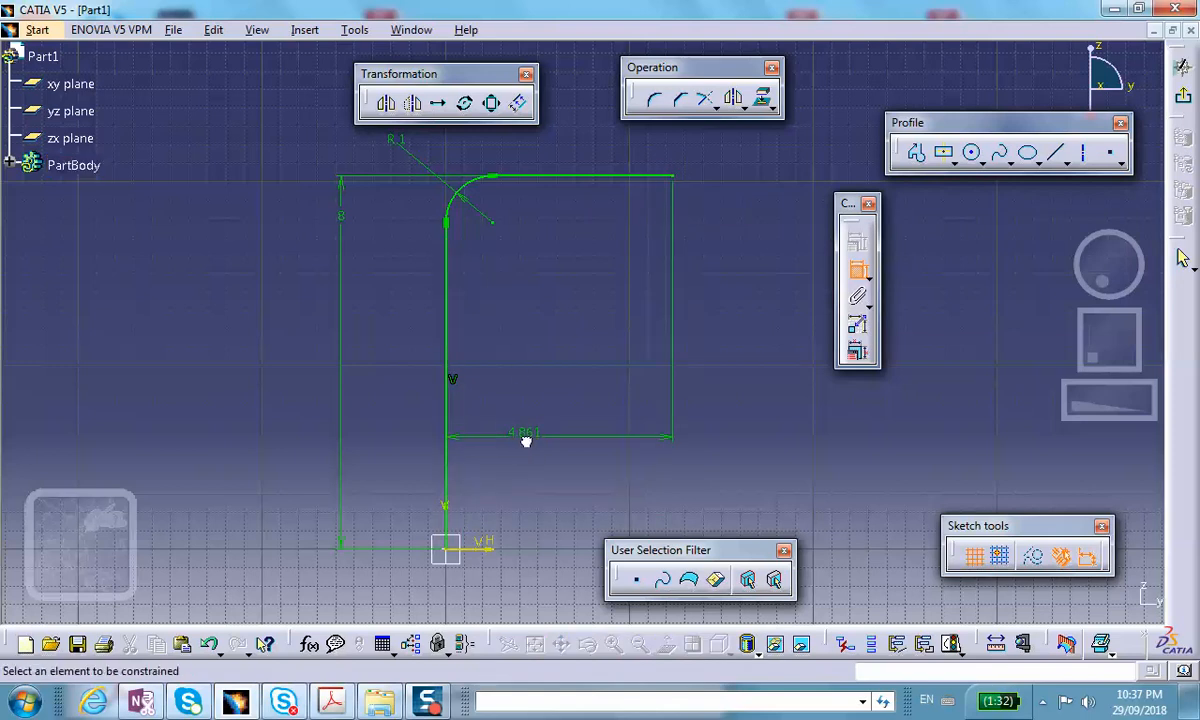
{"action": "double_click", "coordinate": [524, 436]}
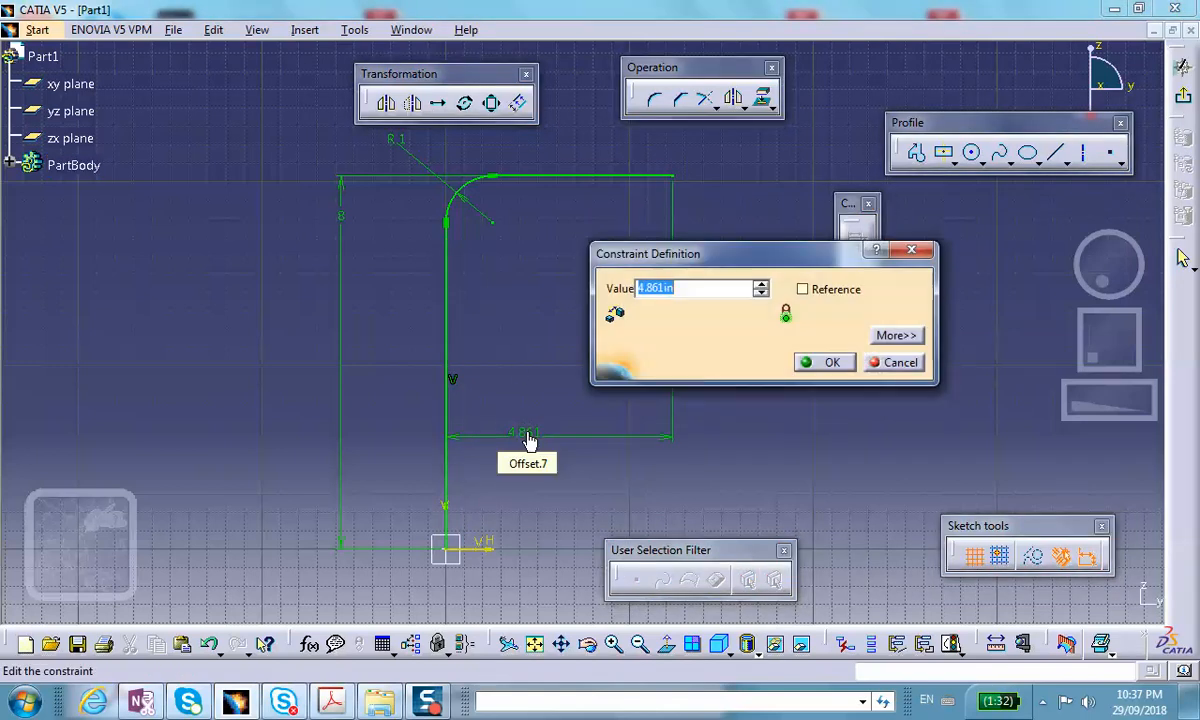
{"action": "mouse_move", "coordinate": [520, 464]}
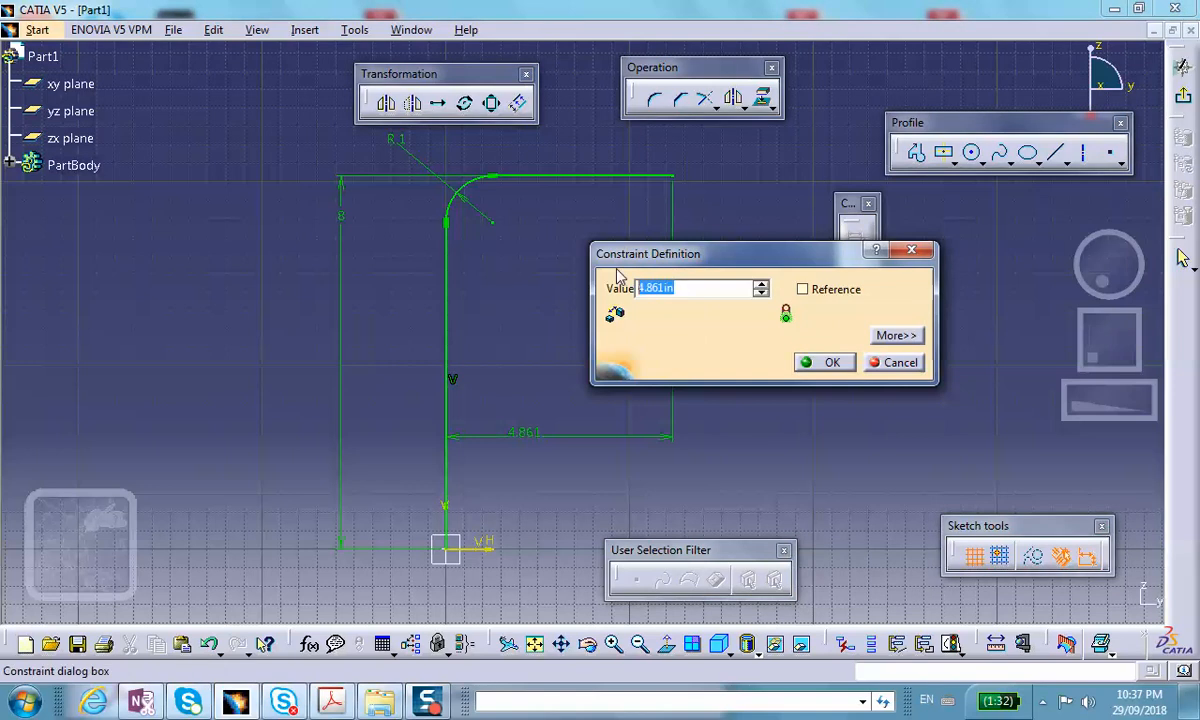
{"action": "type", "text": "5"}
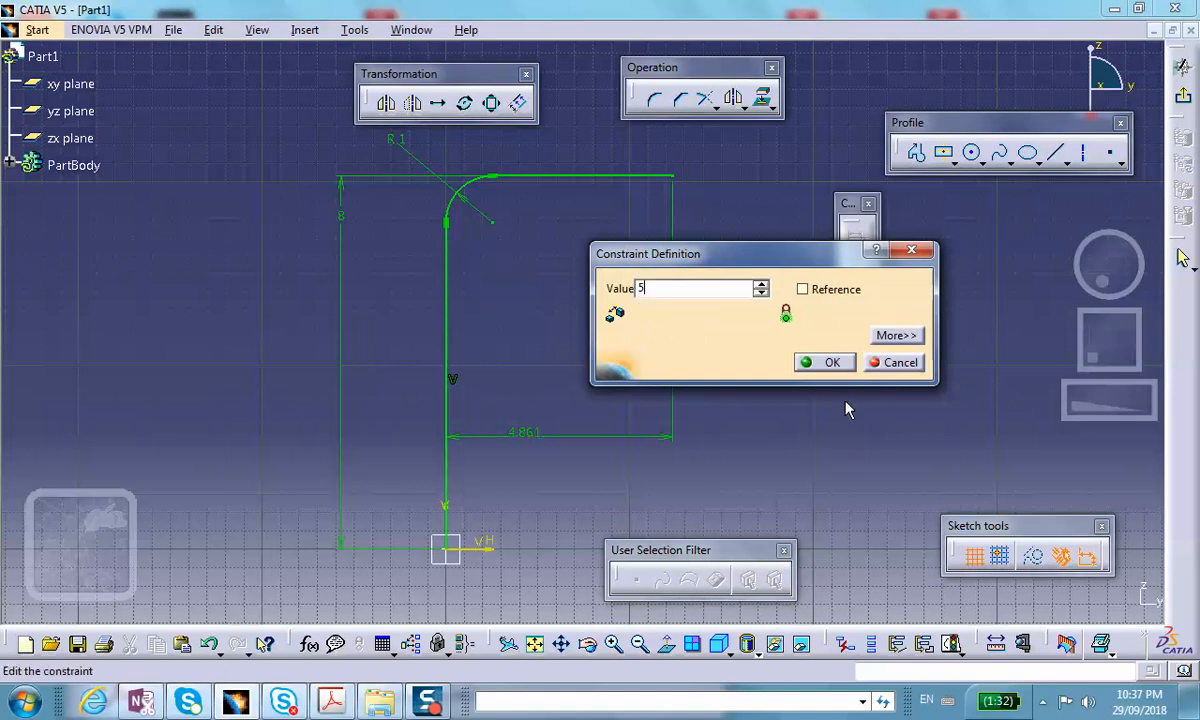
{"action": "left_click", "coordinate": [832, 362]}
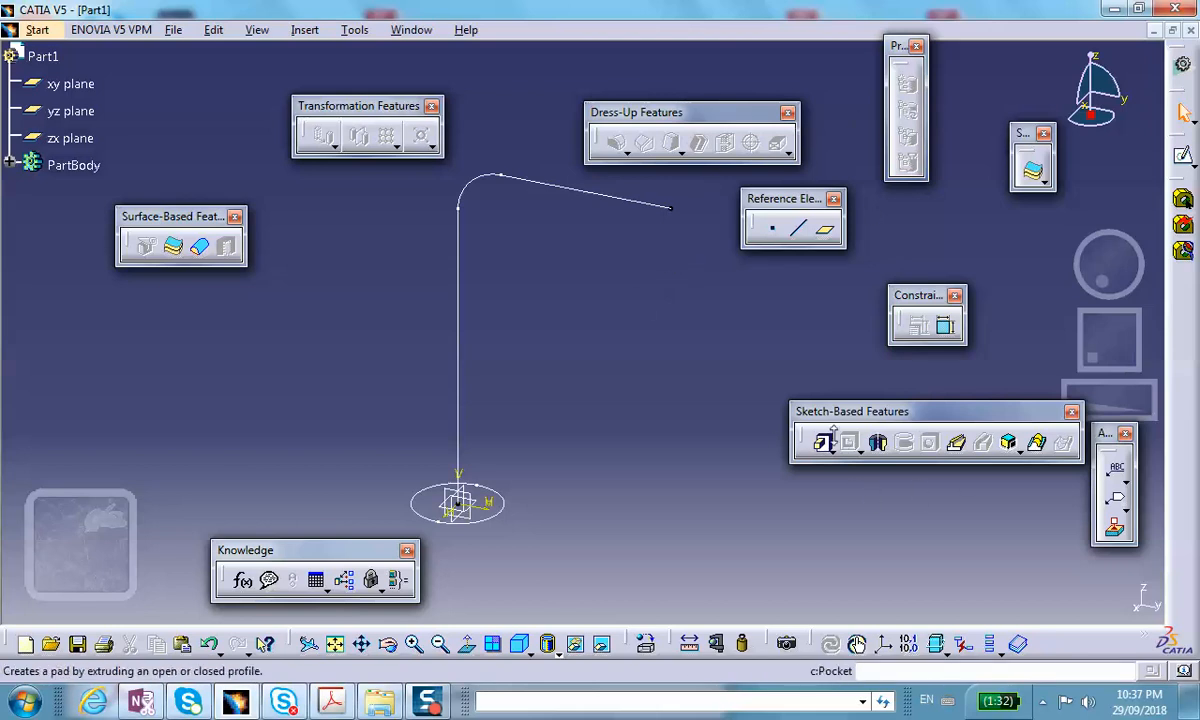
{"action": "mouse_move", "coordinate": [956, 444]}
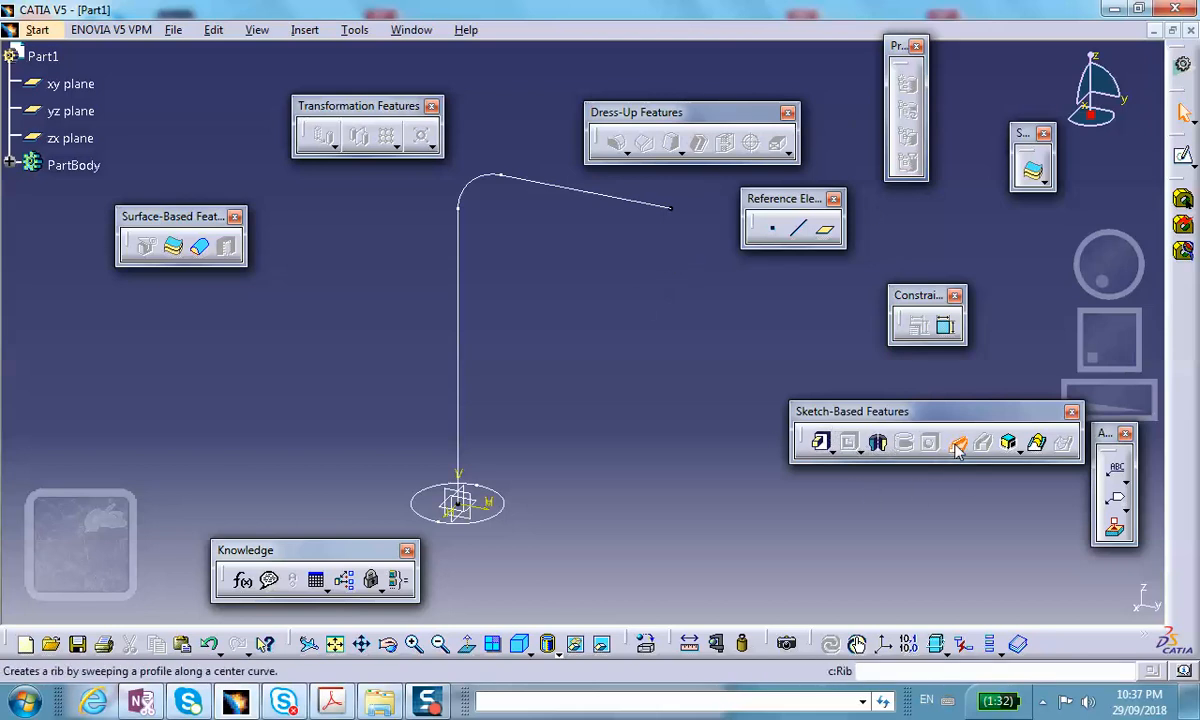
Step: Create a Rib sweeping Sketch.1 along Sketch.2 to form the solid bent rod, shown isometric
{"action": "left_click", "coordinate": [956, 442]}
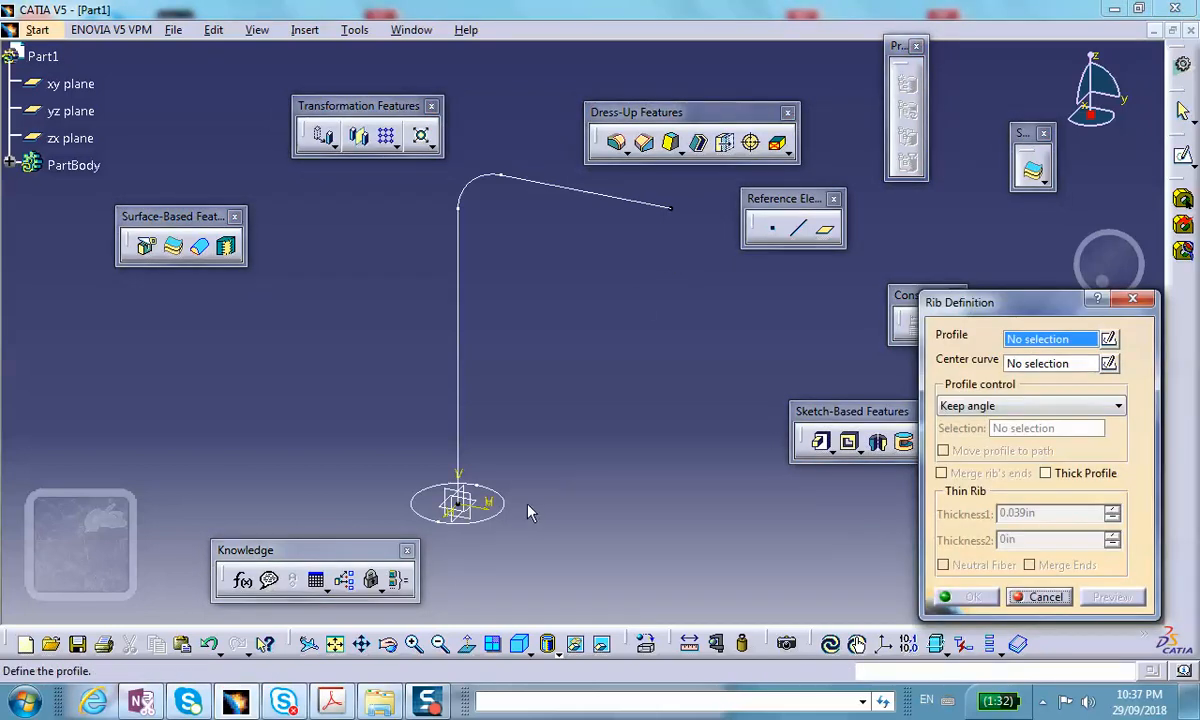
{"action": "left_click", "coordinate": [470, 510]}
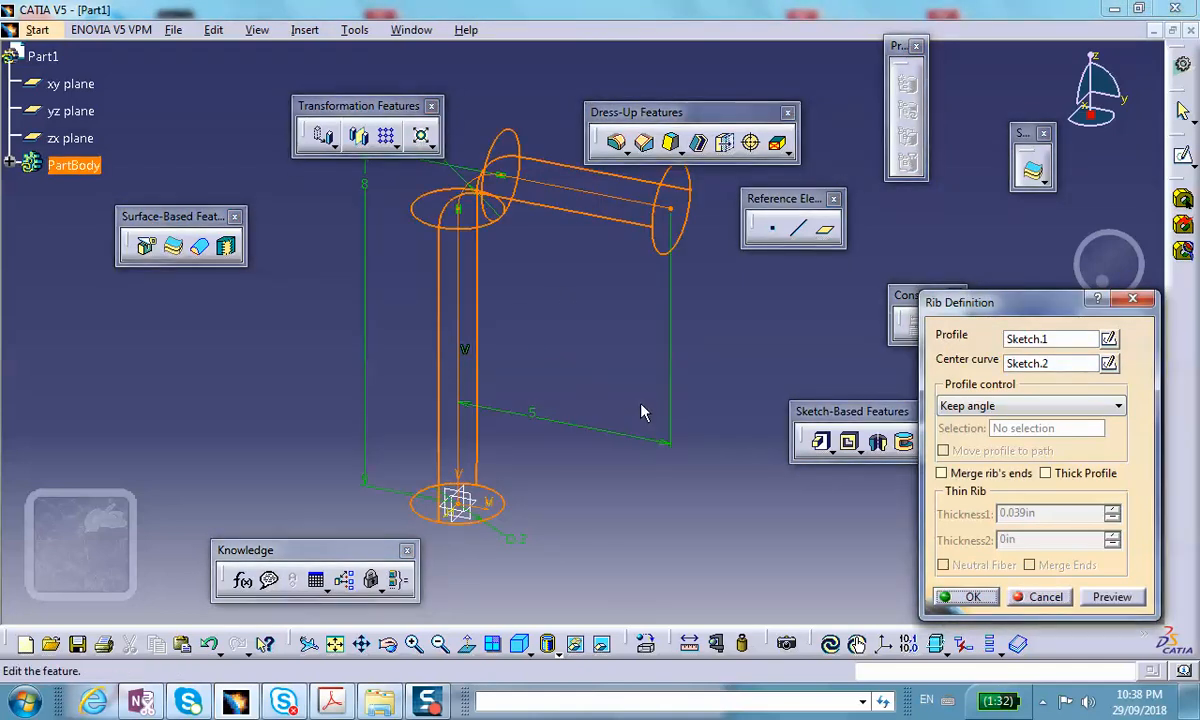
{"action": "mouse_move", "coordinate": [484, 360]}
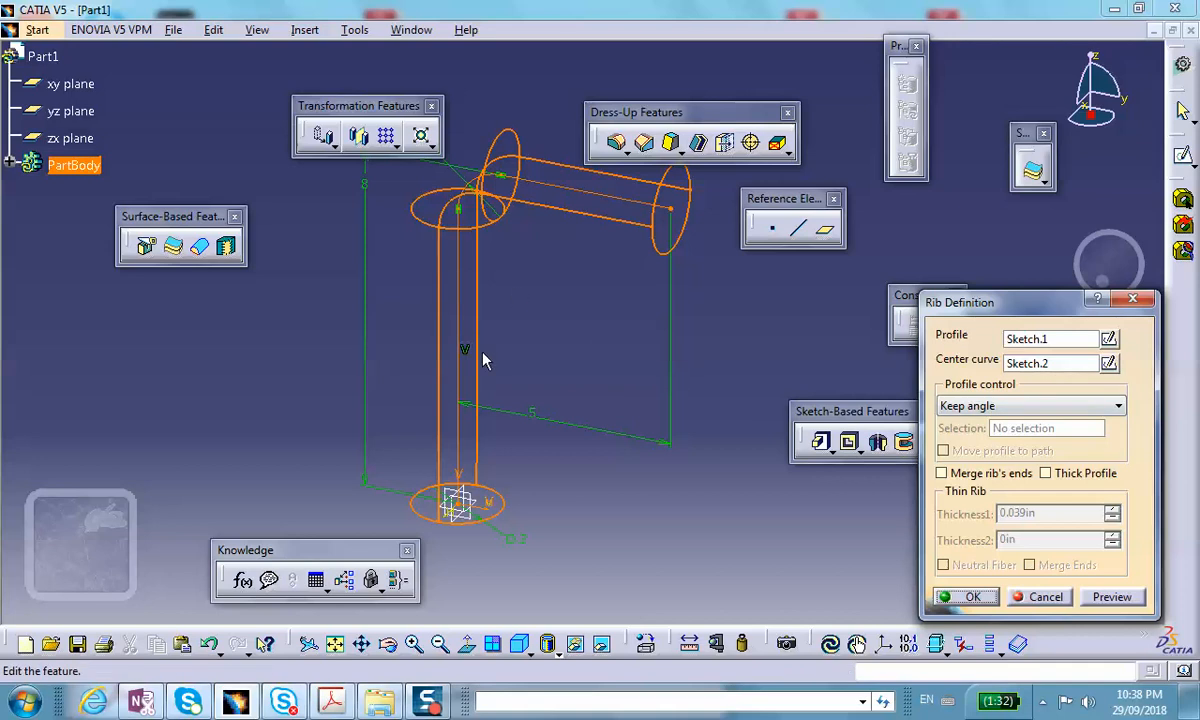
{"action": "mouse_move", "coordinate": [500, 500]}
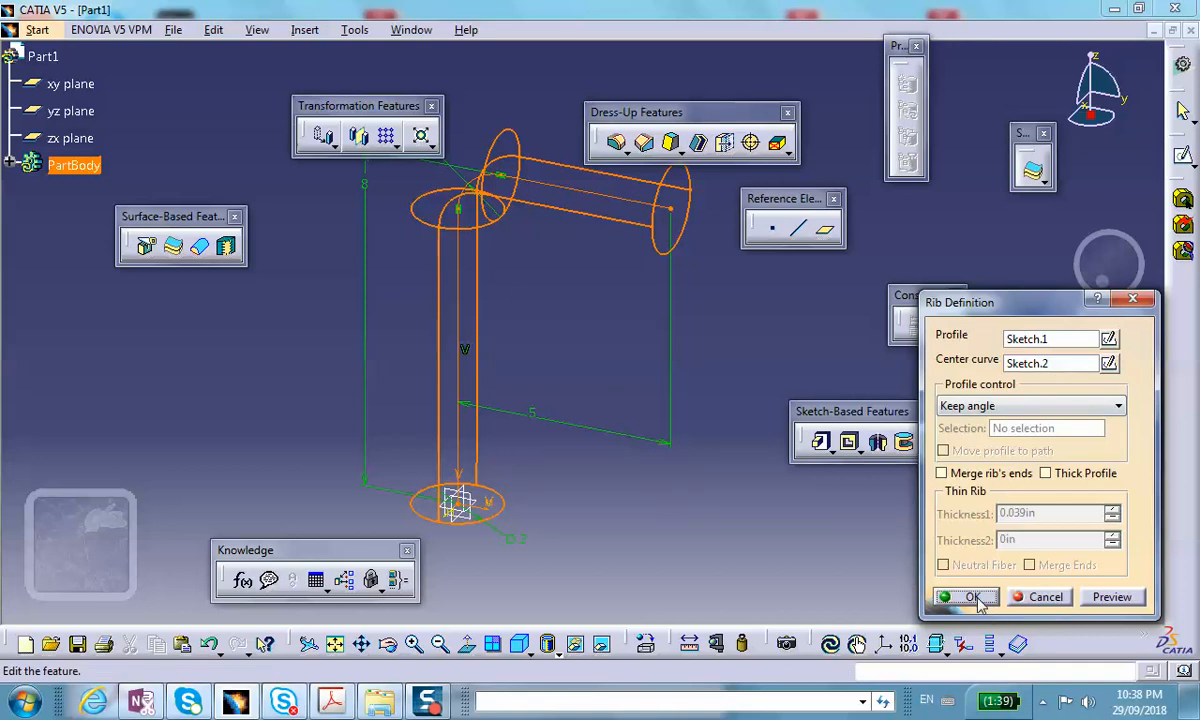
{"action": "left_click", "coordinate": [968, 596]}
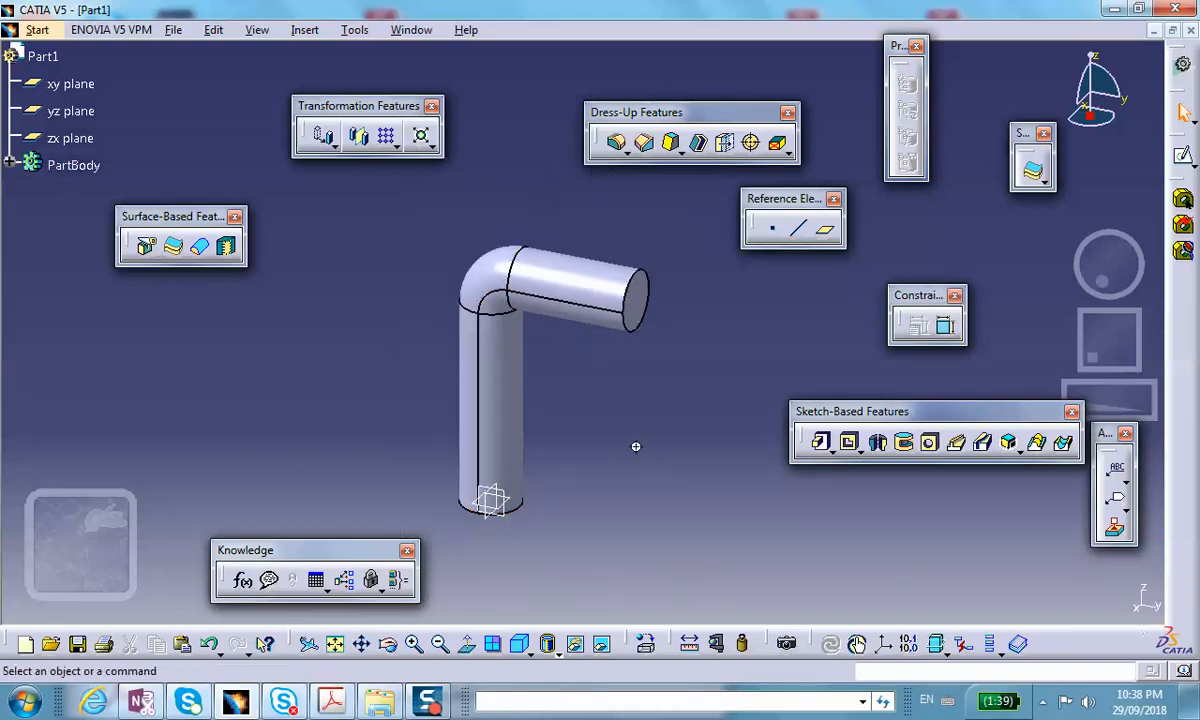
{"action": "left_click", "coordinate": [520, 644]}
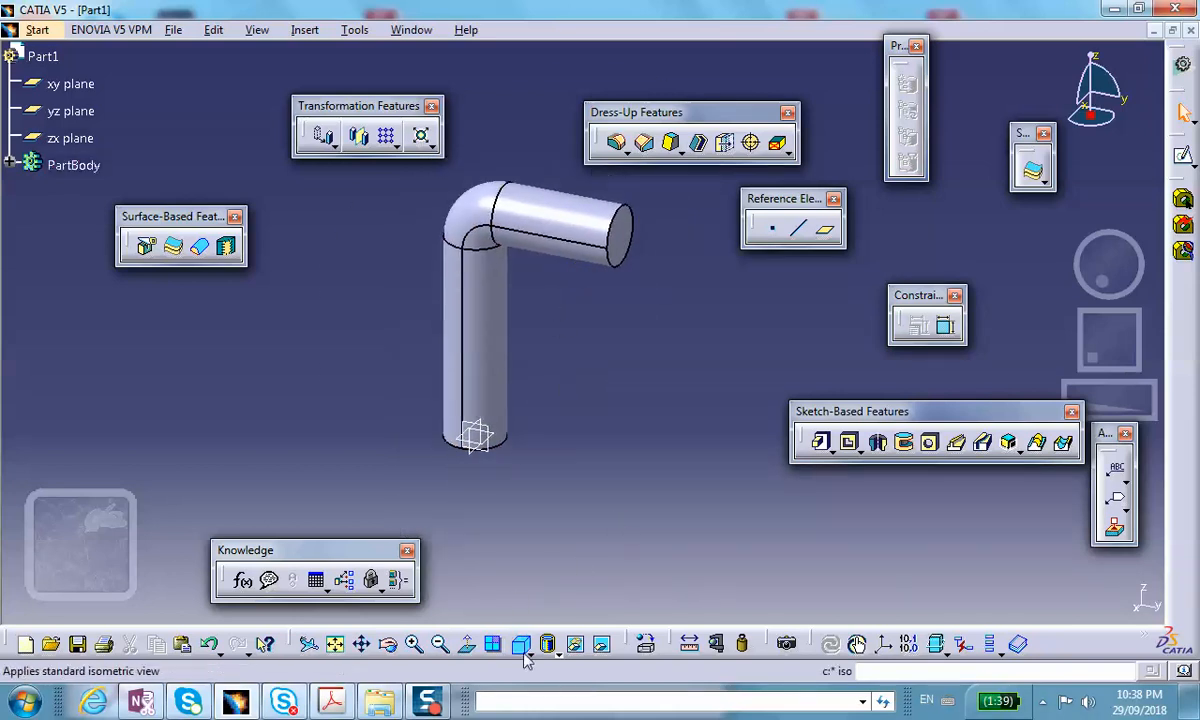
Step: Assign Steel from the Metal material library to Part1
{"action": "left_click", "coordinate": [520, 644]}
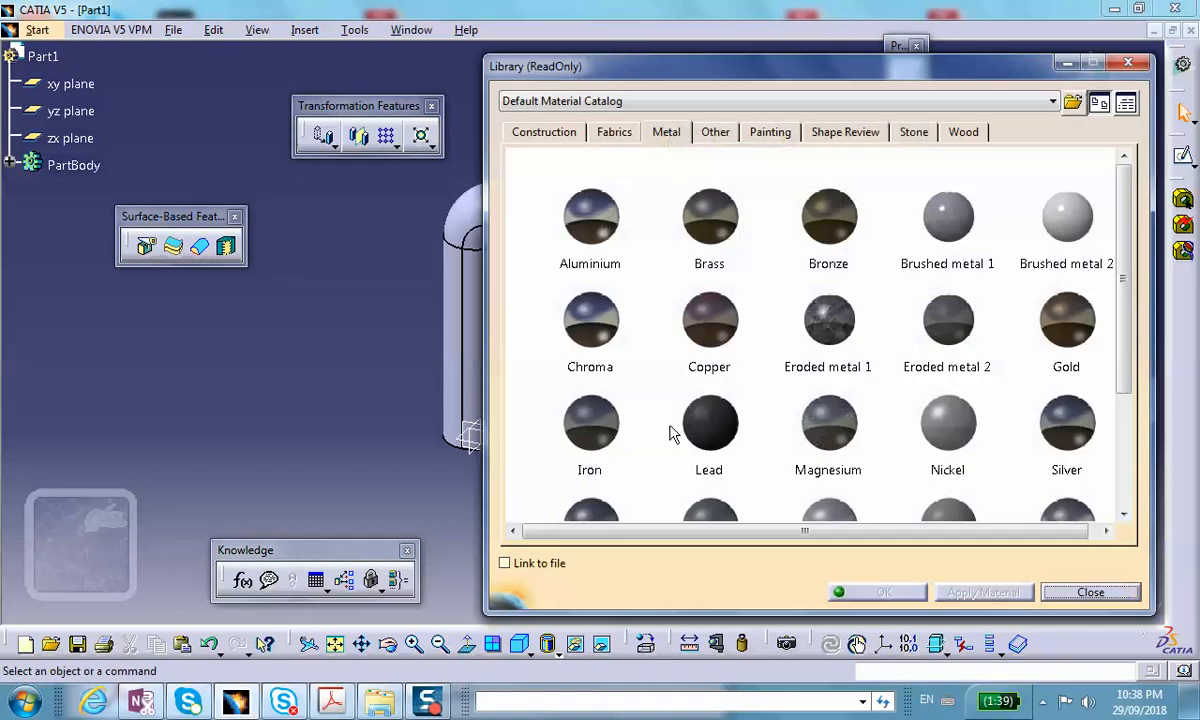
{"action": "mouse_move", "coordinate": [1122, 224]}
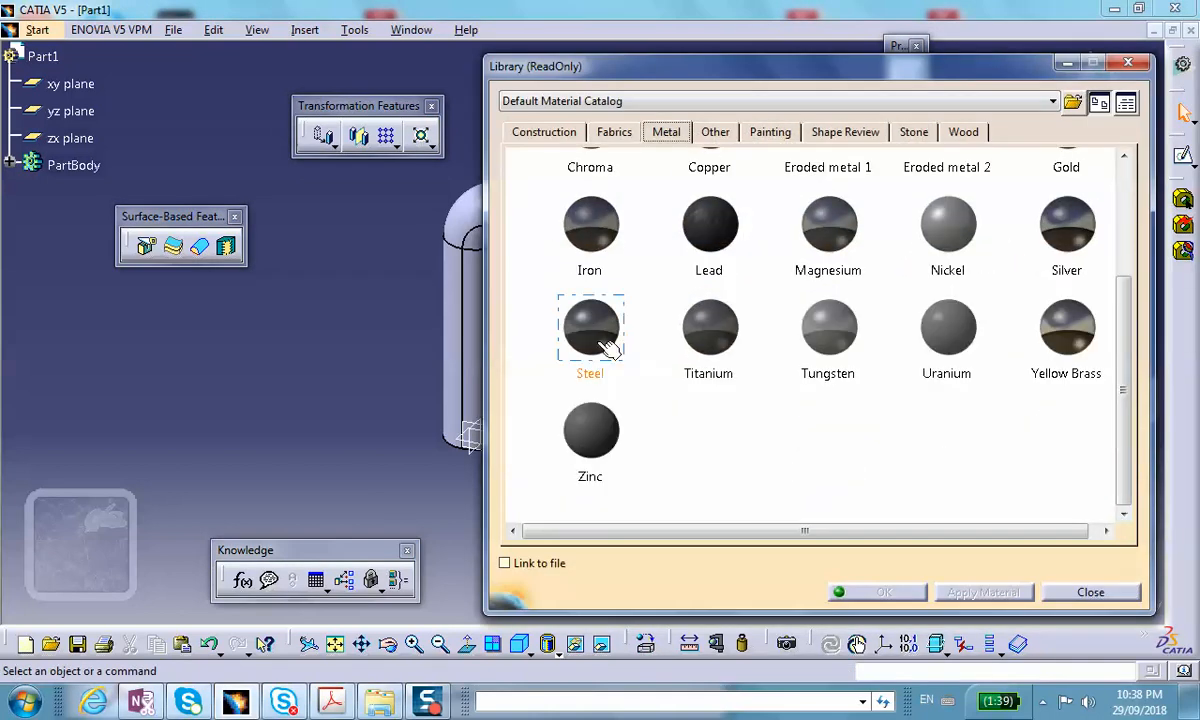
{"action": "left_click", "coordinate": [984, 592]}
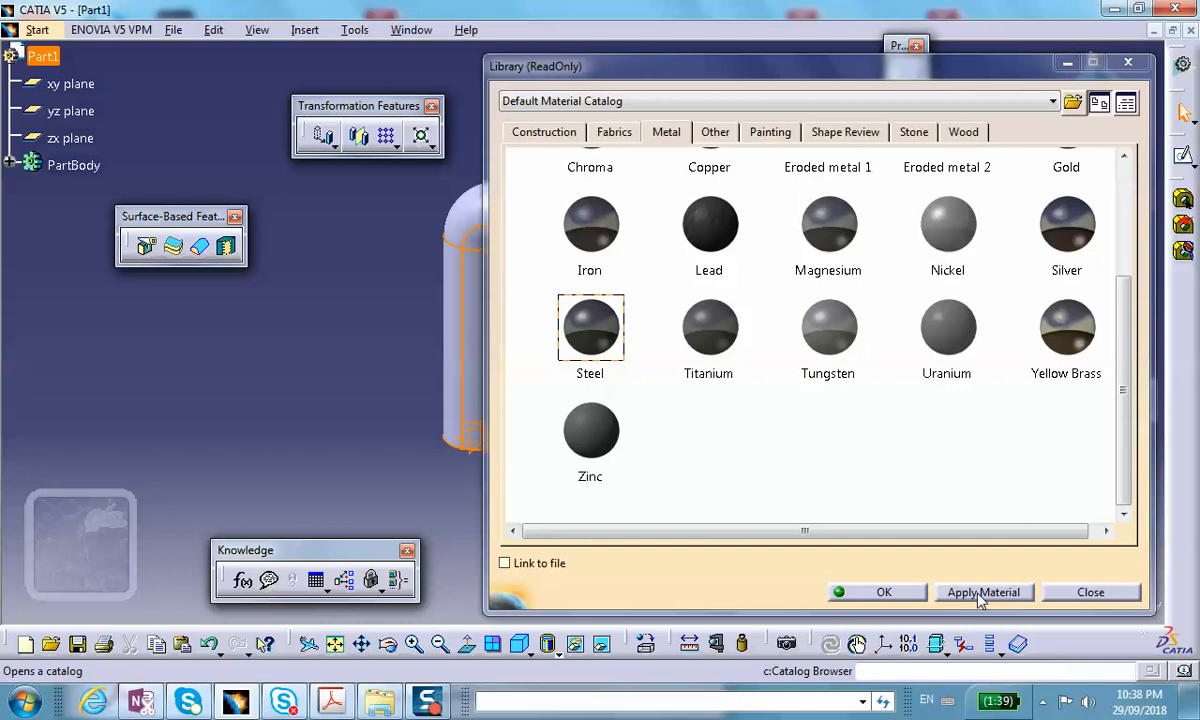
{"action": "left_click", "coordinate": [1090, 592]}
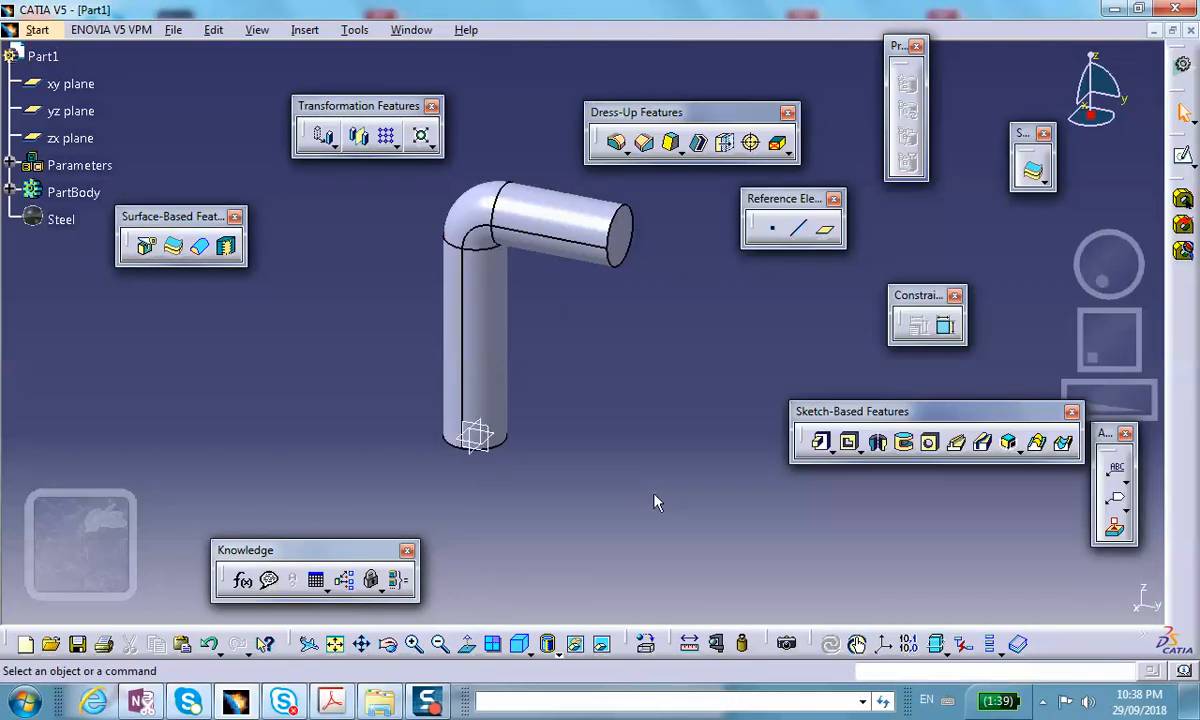
{"action": "mouse_move", "coordinate": [560, 500]}
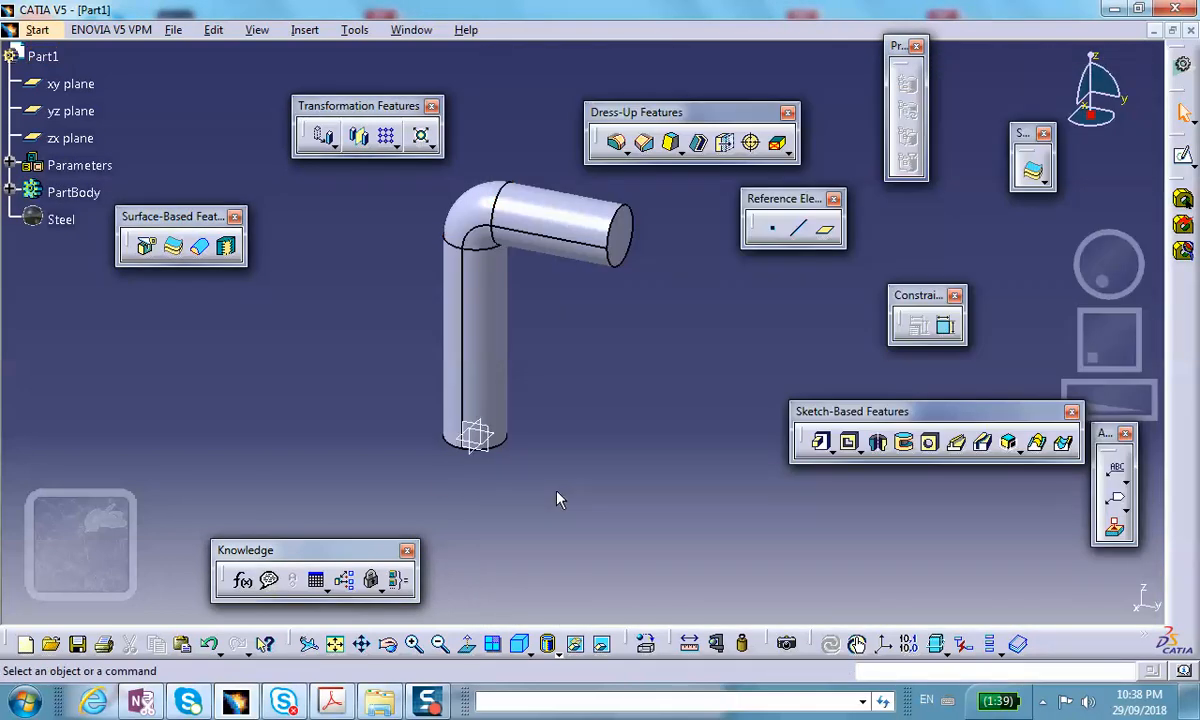
{"action": "mouse_move", "coordinate": [378, 436]}
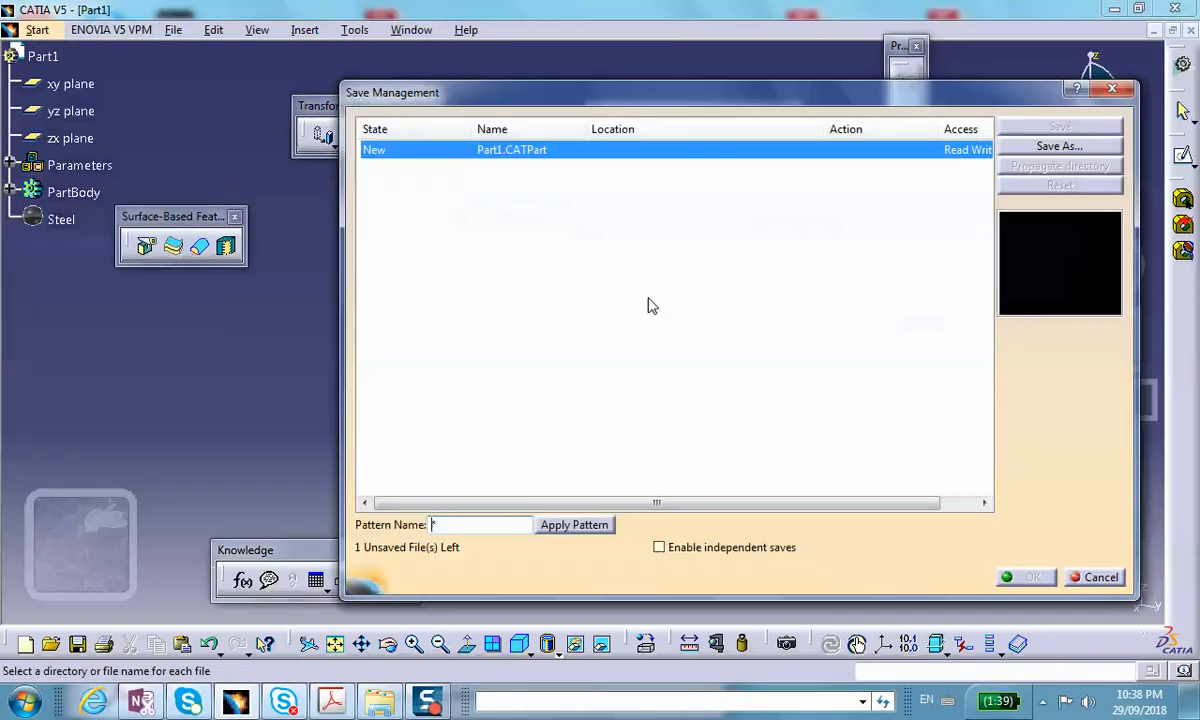
Step: Save the part as Part1.CATPart in a new bent_rod folder on the Desktop
{"action": "left_click", "coordinate": [1058, 146]}
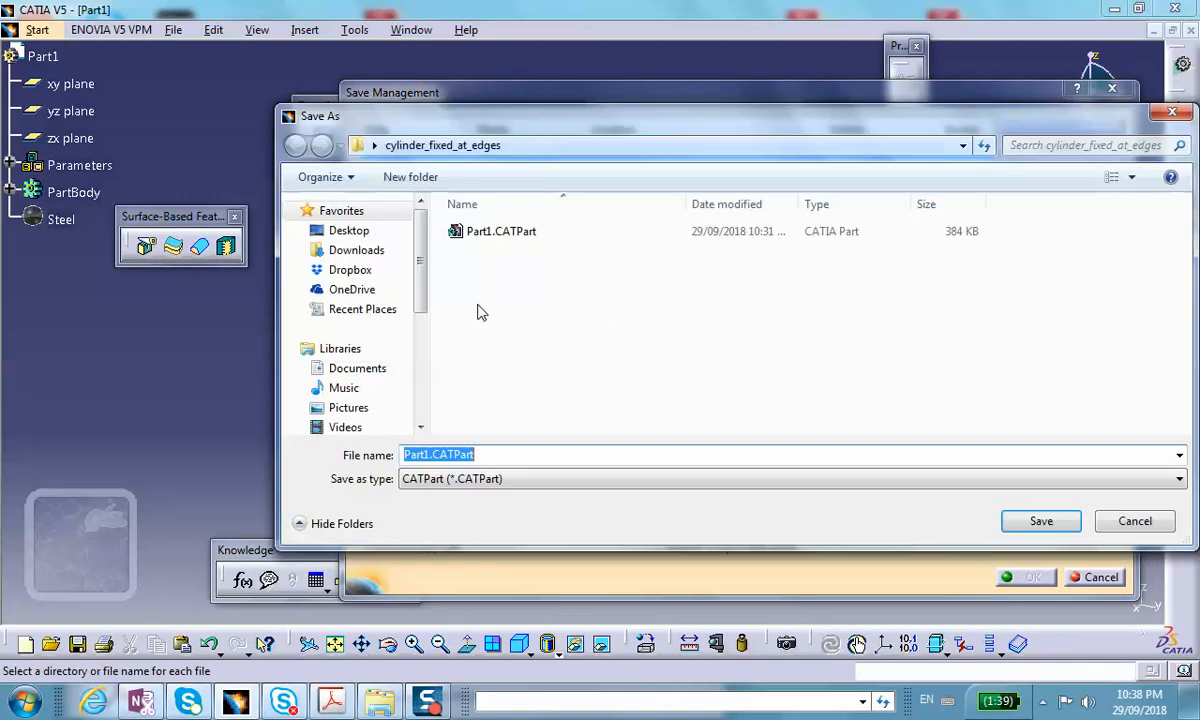
{"action": "left_click", "coordinate": [348, 230]}
{"action": "type", "text": "bent"}
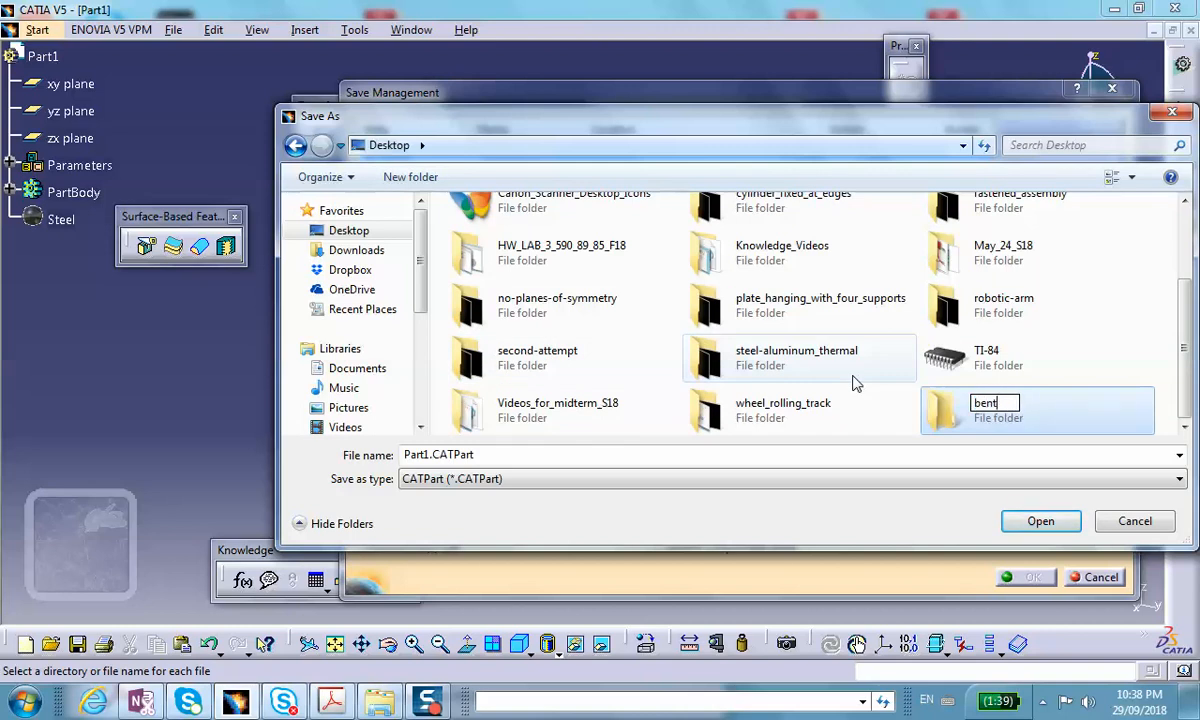
{"action": "type", "text": "_rod"}
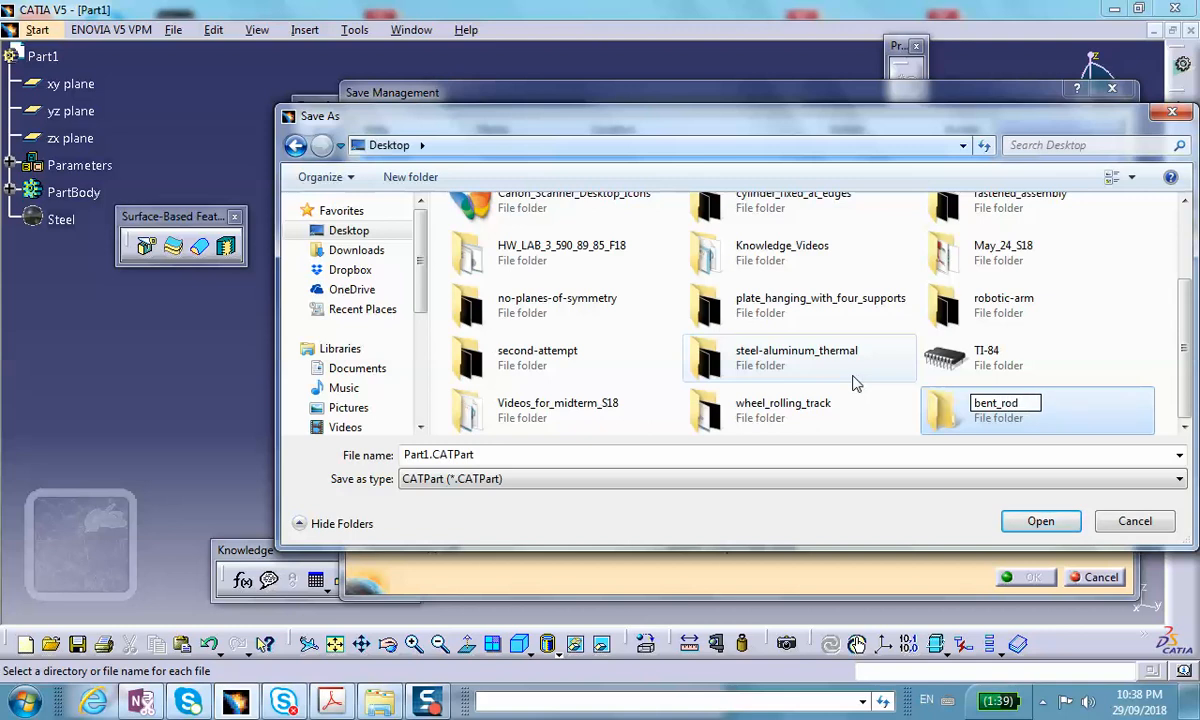
{"action": "double_click", "coordinate": [1036, 410]}
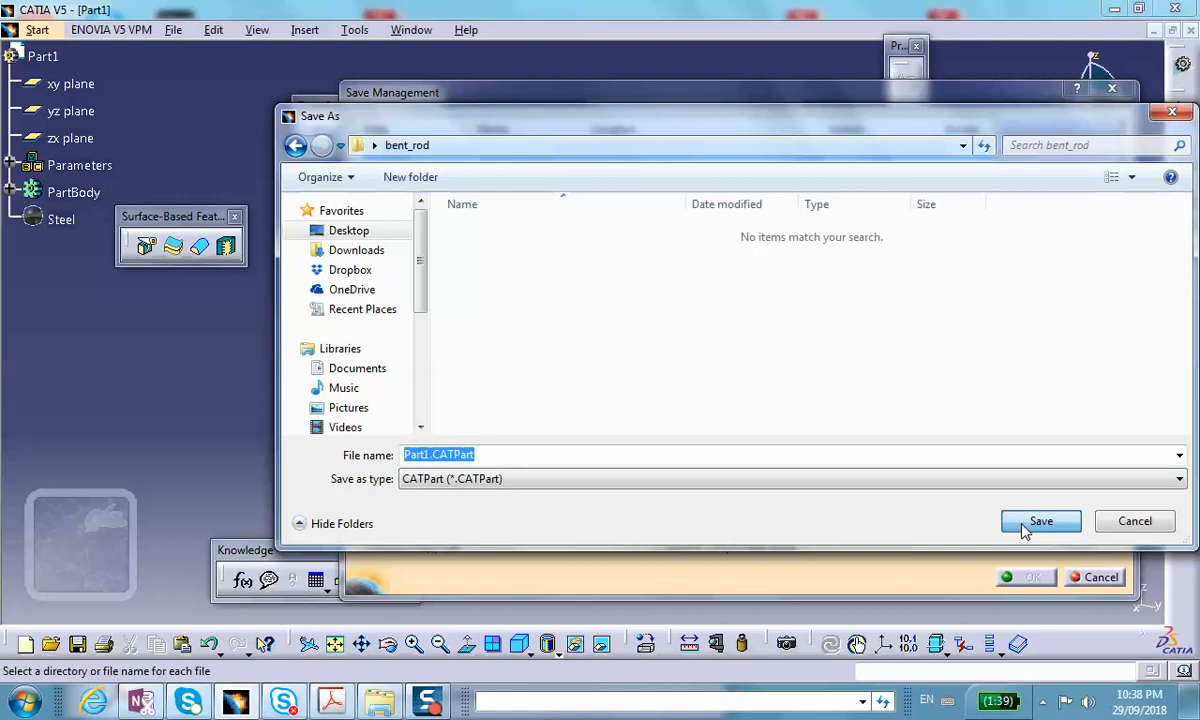
{"action": "left_click", "coordinate": [1040, 520]}
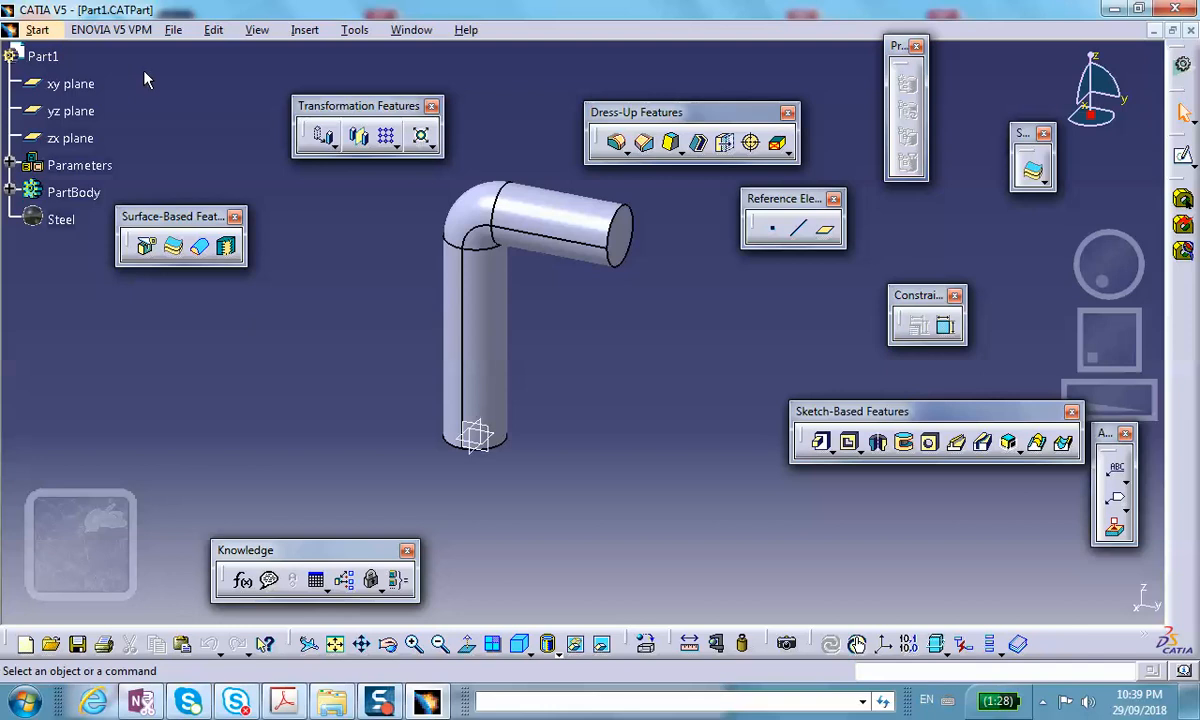
Step: Switch to Generative Structural Analysis and create a Static Analysis case for the rod
{"action": "left_click", "coordinate": [36, 30]}
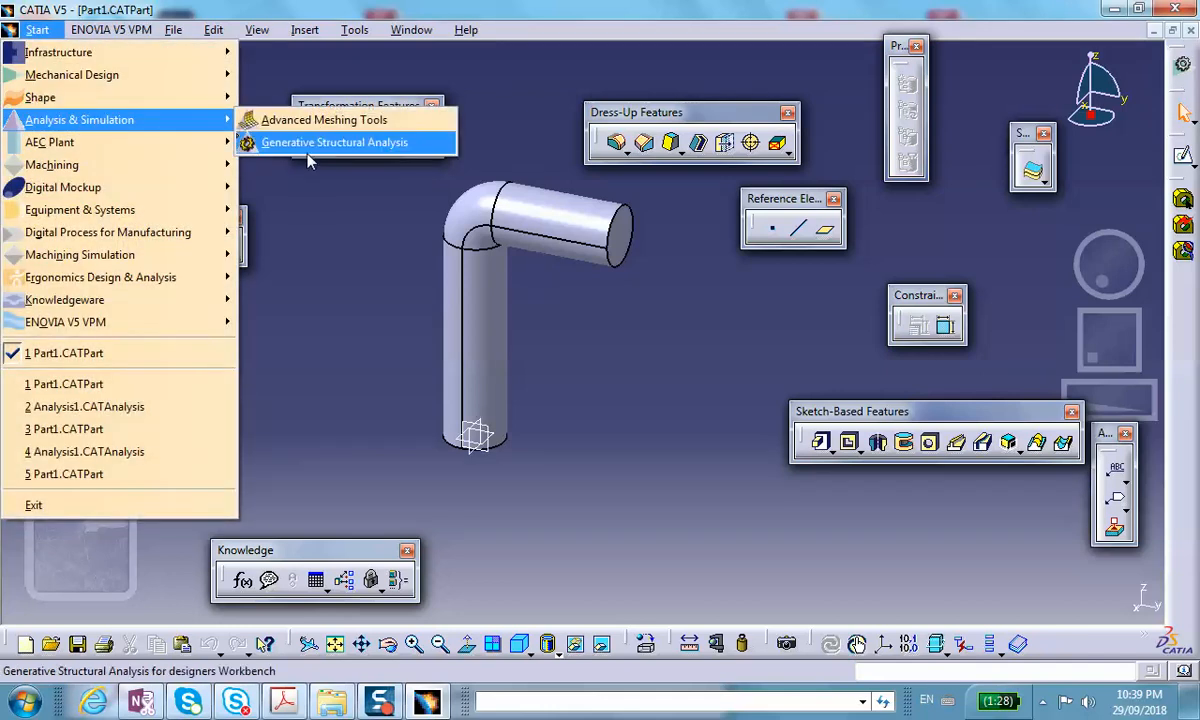
{"action": "left_click", "coordinate": [334, 142]}
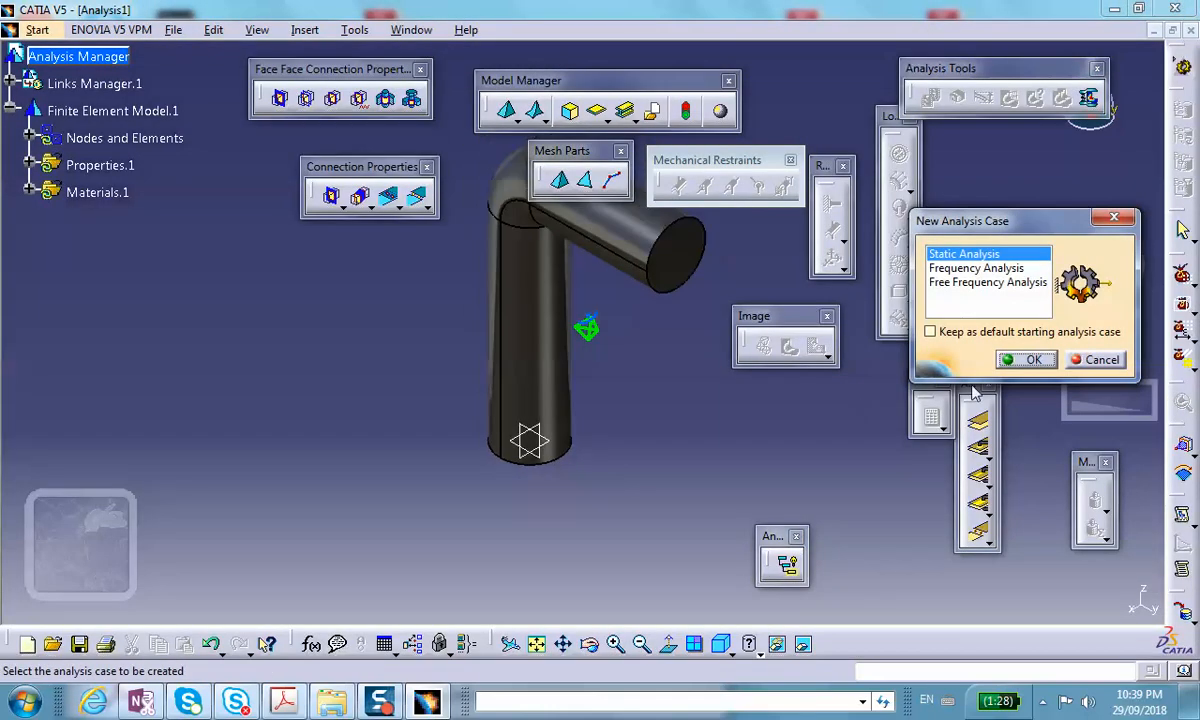
{"action": "left_click", "coordinate": [1032, 360]}
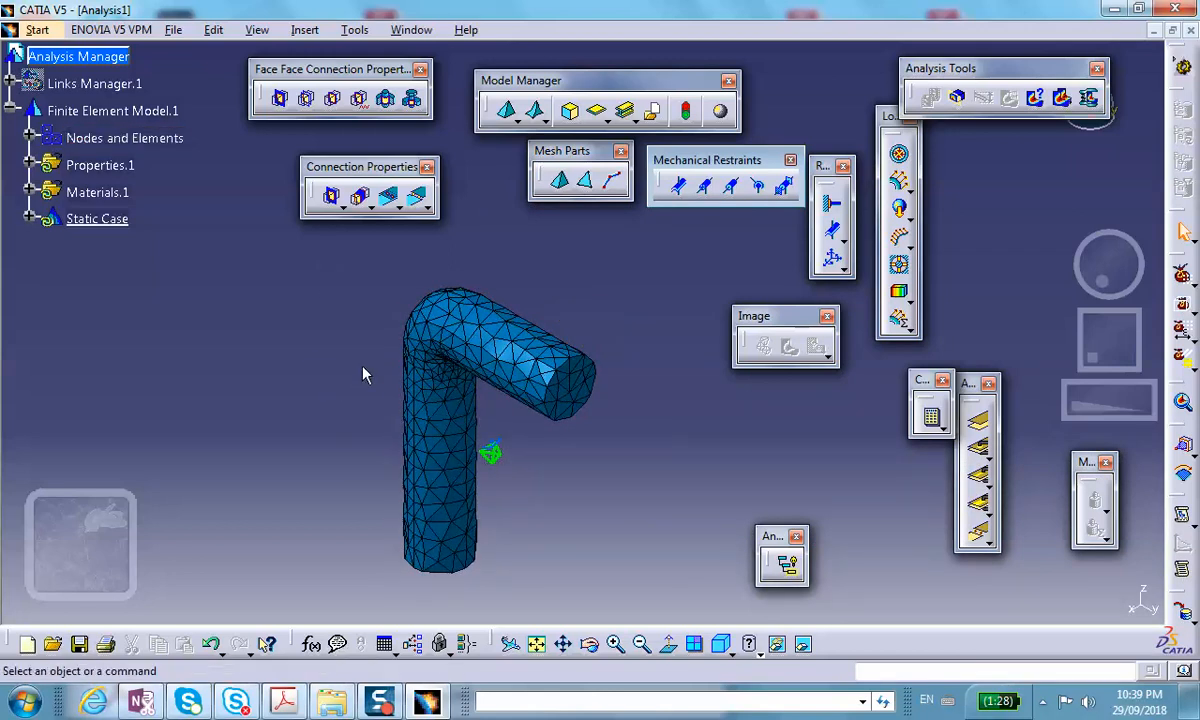
{"action": "mouse_move", "coordinate": [300, 350]}
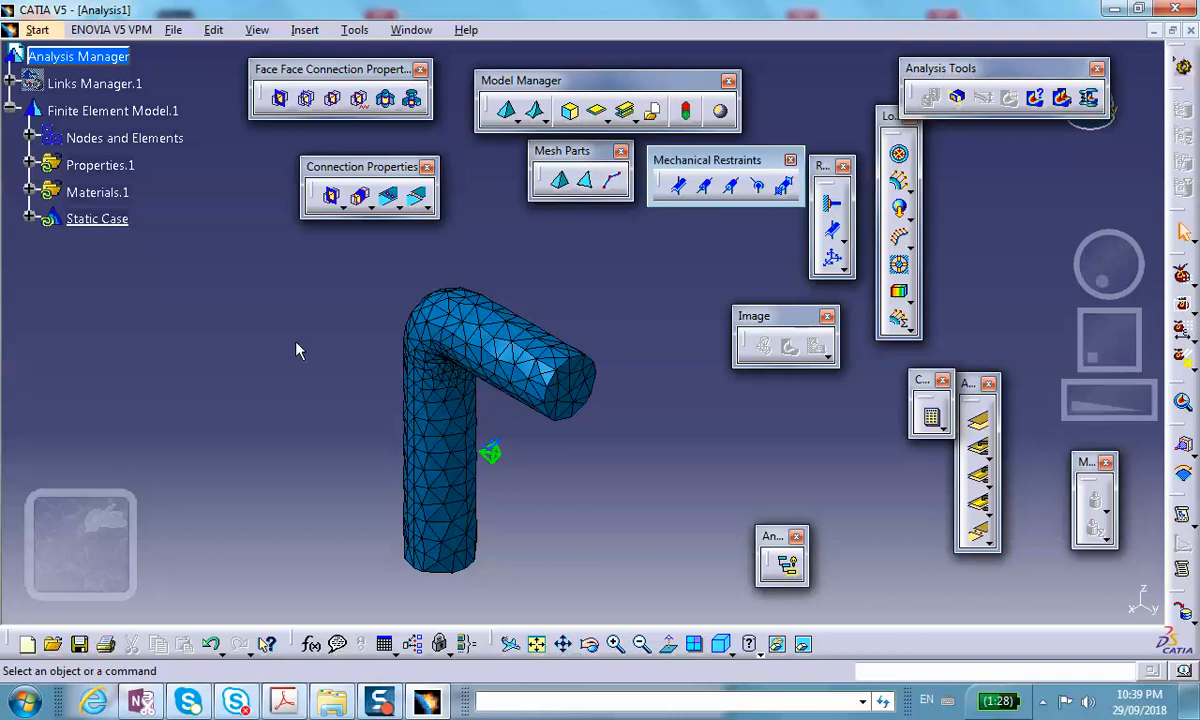
{"action": "mouse_move", "coordinate": [512, 320]}
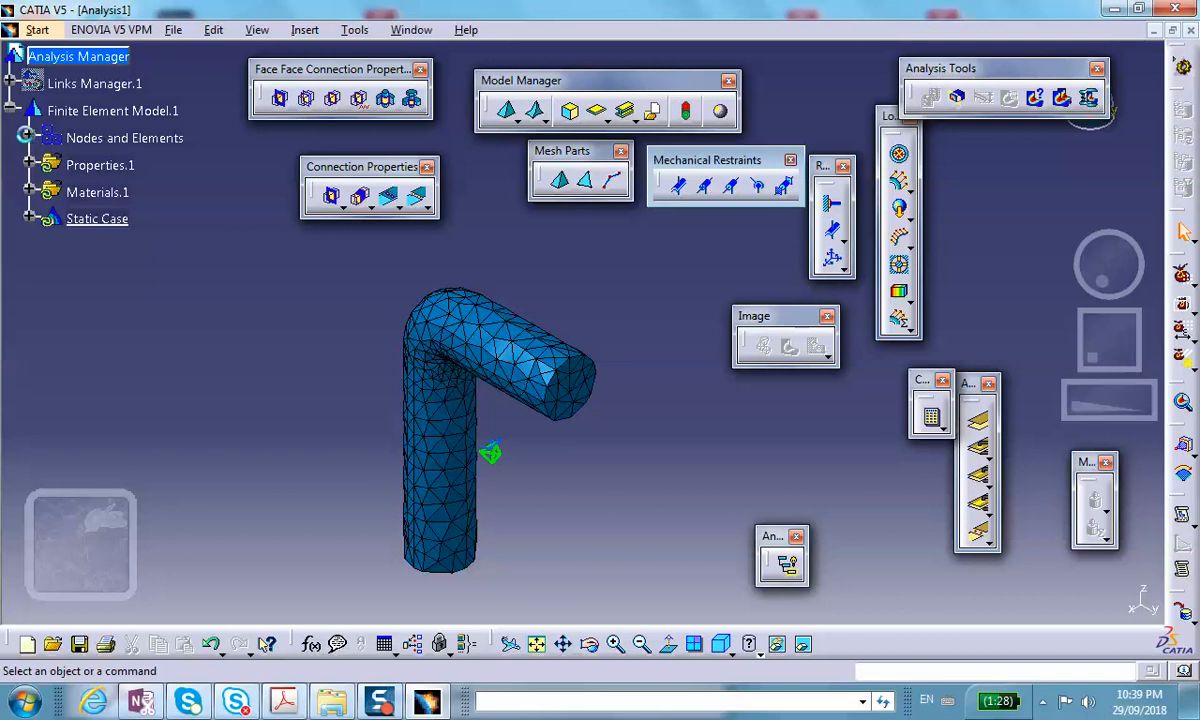
{"action": "right_click", "coordinate": [104, 192]}
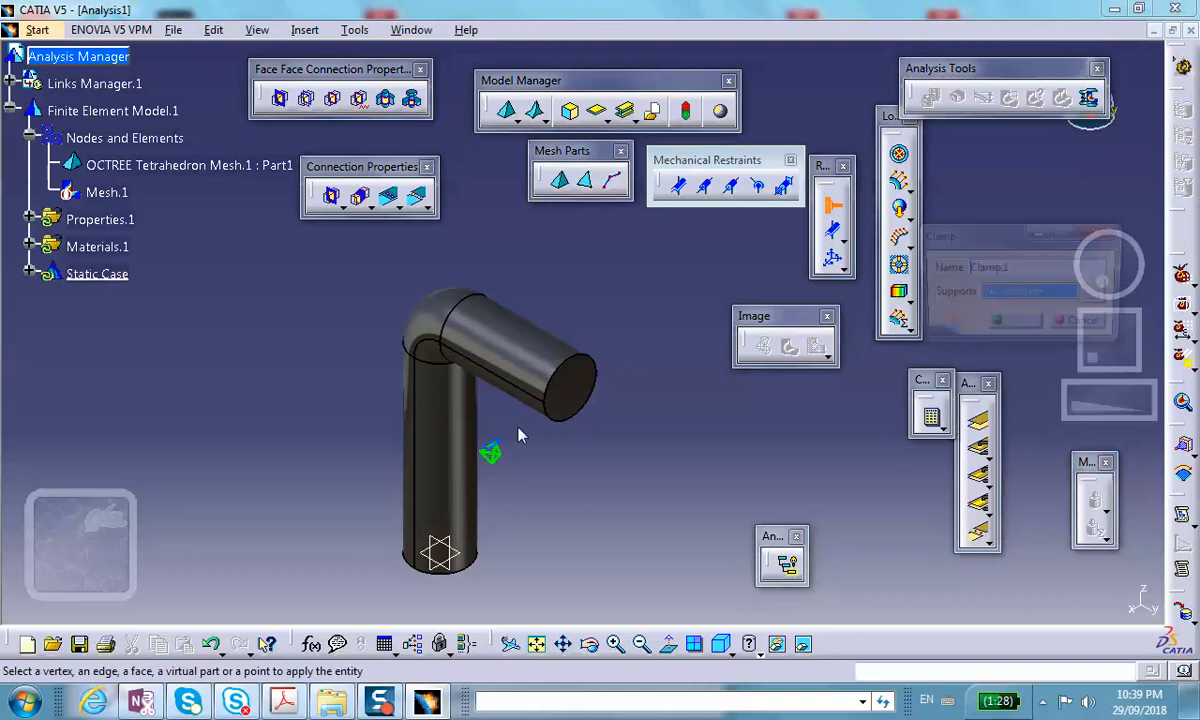
Step: Clamp the bottom end face of the bent rod
{"action": "left_click_drag", "start_coordinate": [520, 436], "coordinate": [480, 310]}
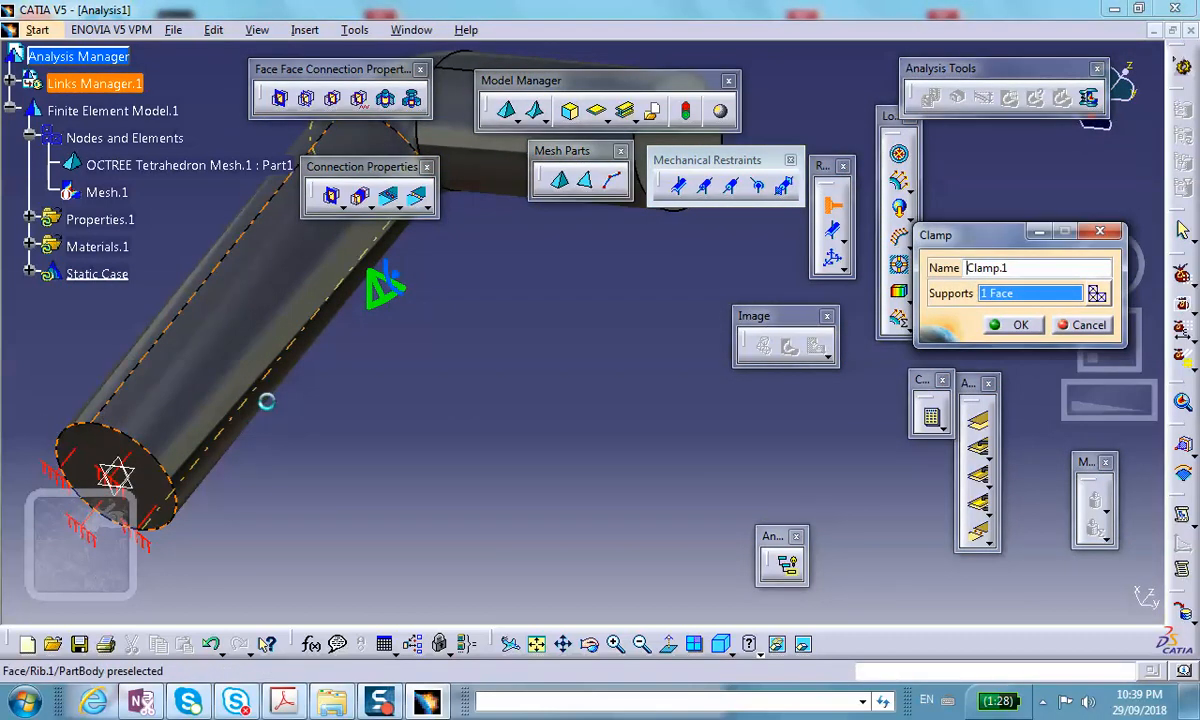
{"action": "left_click", "coordinate": [1020, 324]}
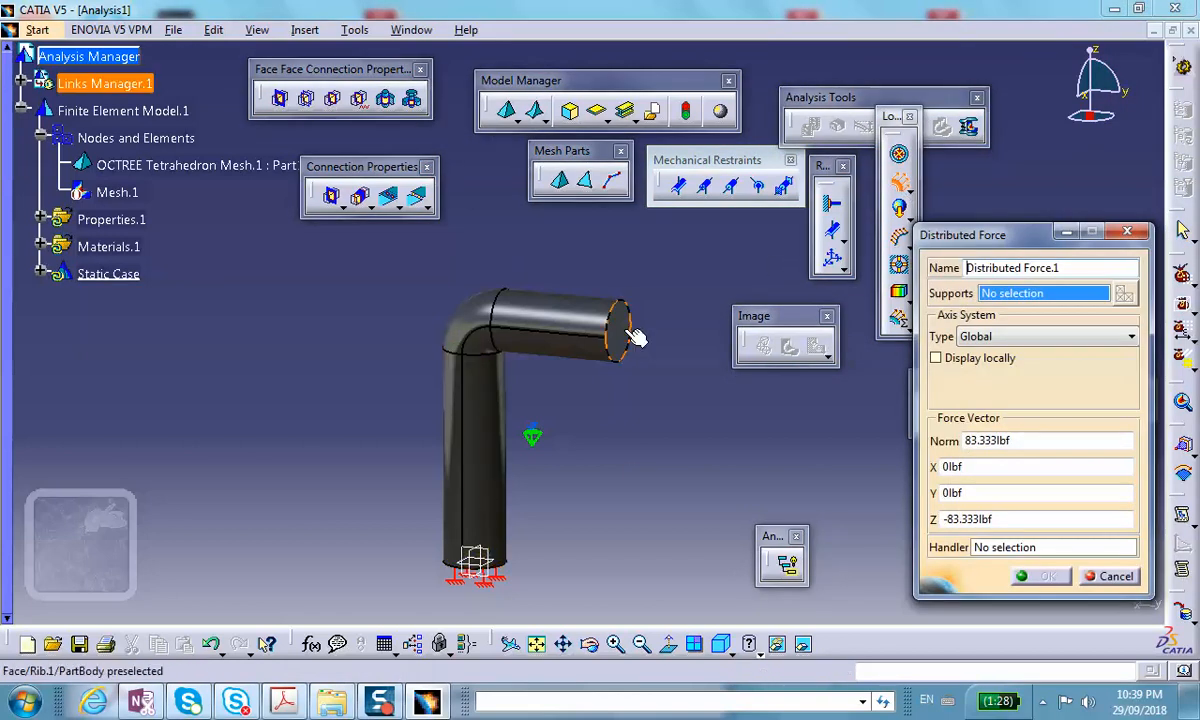
Step: Apply a distributed force with component -2 on the rod's top end face
{"action": "left_click", "coordinate": [604, 324]}
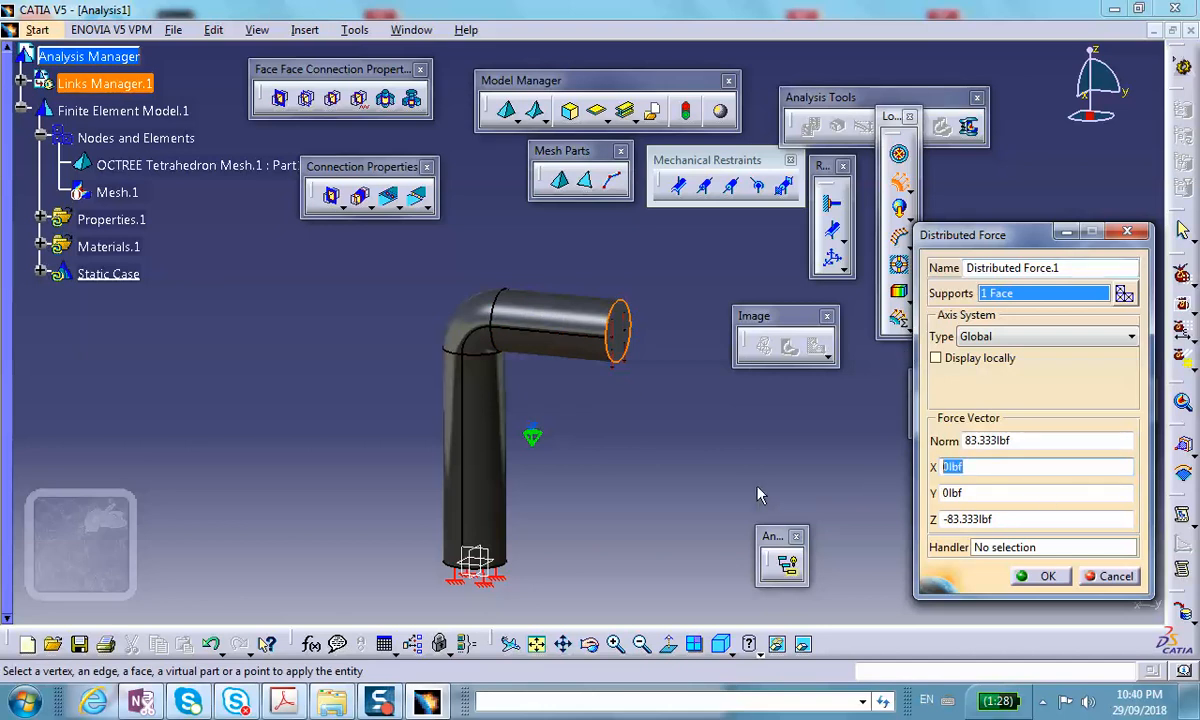
{"action": "type", "text": "-2"}
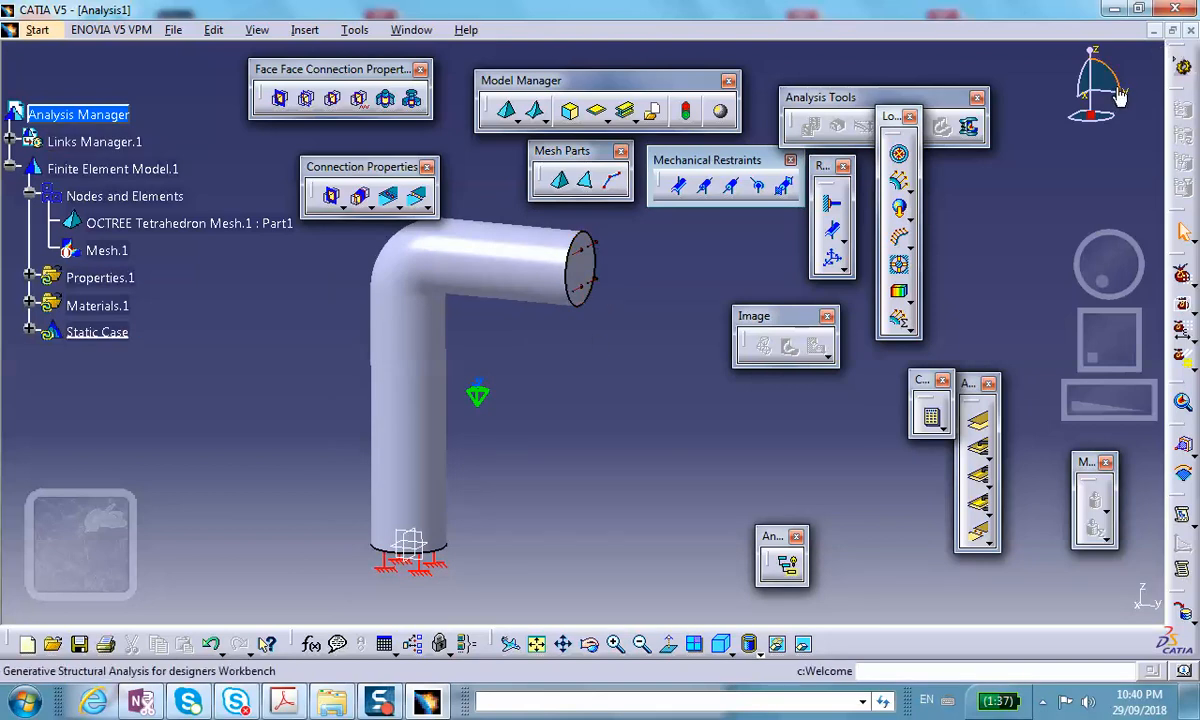
{"action": "mouse_move", "coordinate": [724, 340]}
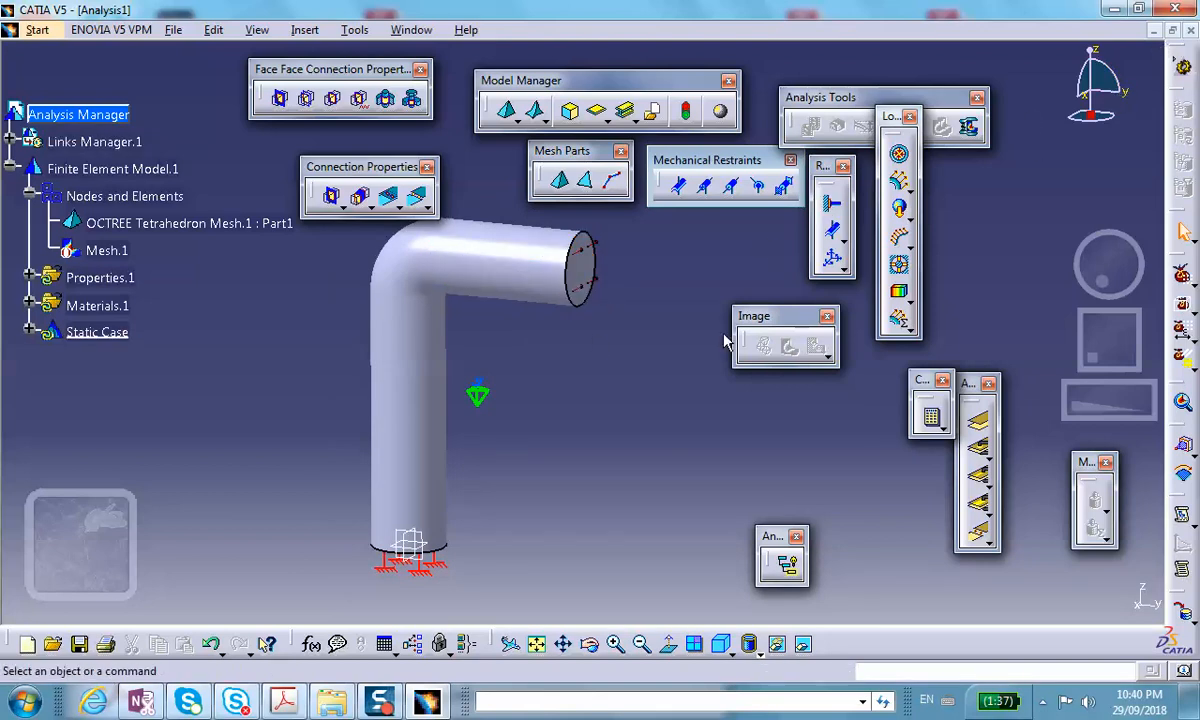
{"action": "mouse_move", "coordinate": [1100, 48]}
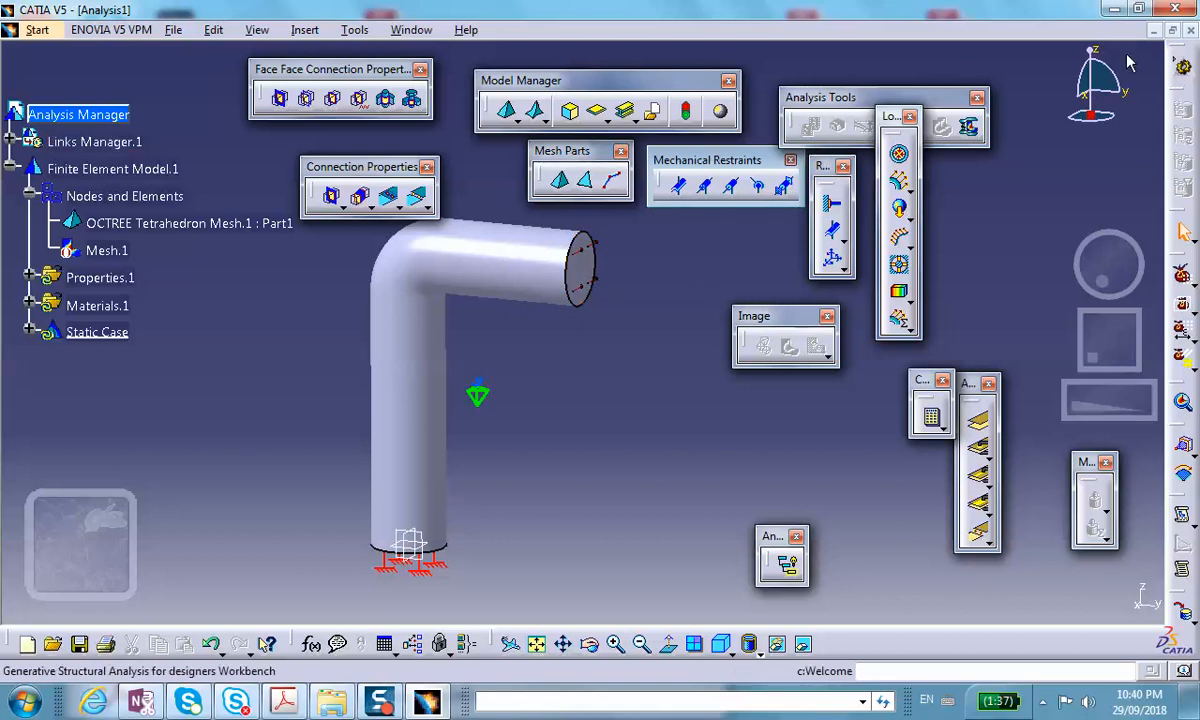
{"action": "mouse_move", "coordinate": [510, 392]}
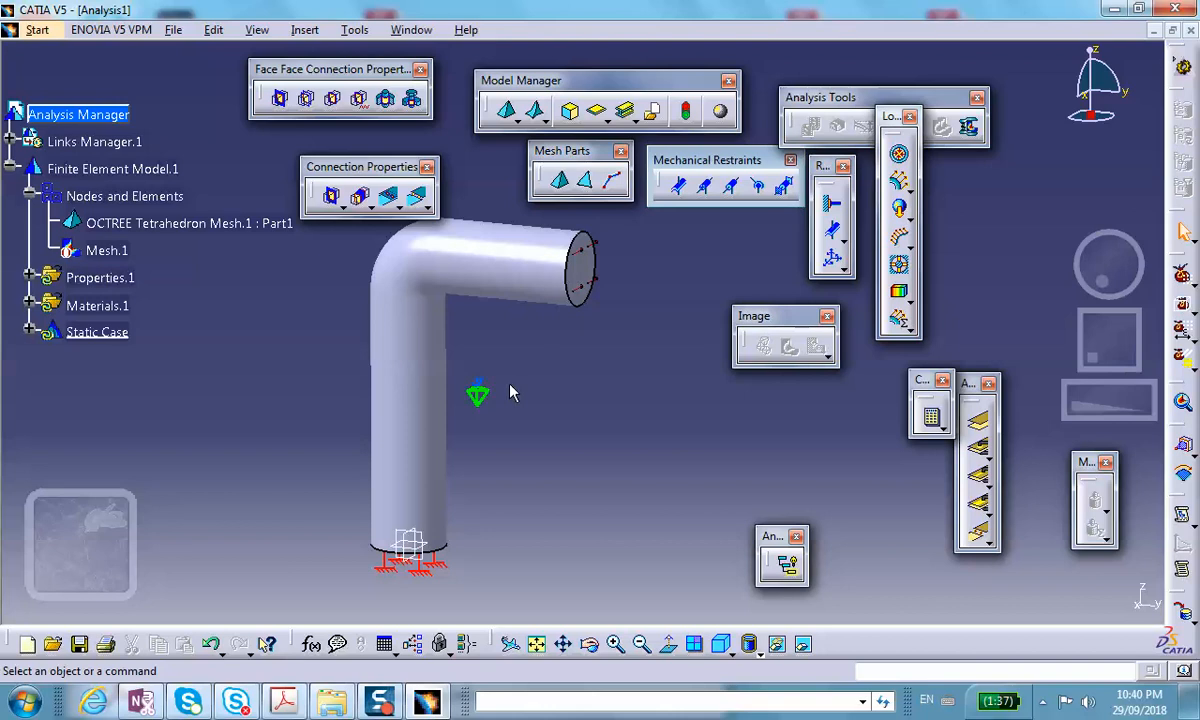
{"action": "mouse_move", "coordinate": [352, 452]}
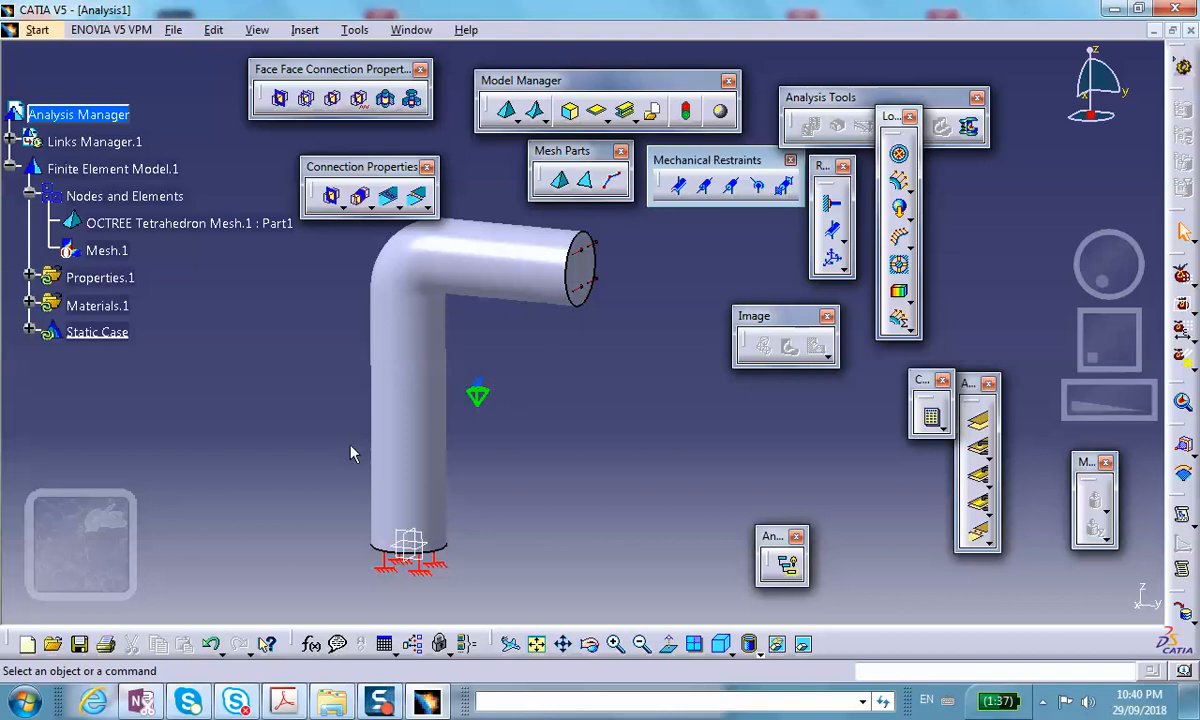
{"action": "mouse_move", "coordinate": [670, 360]}
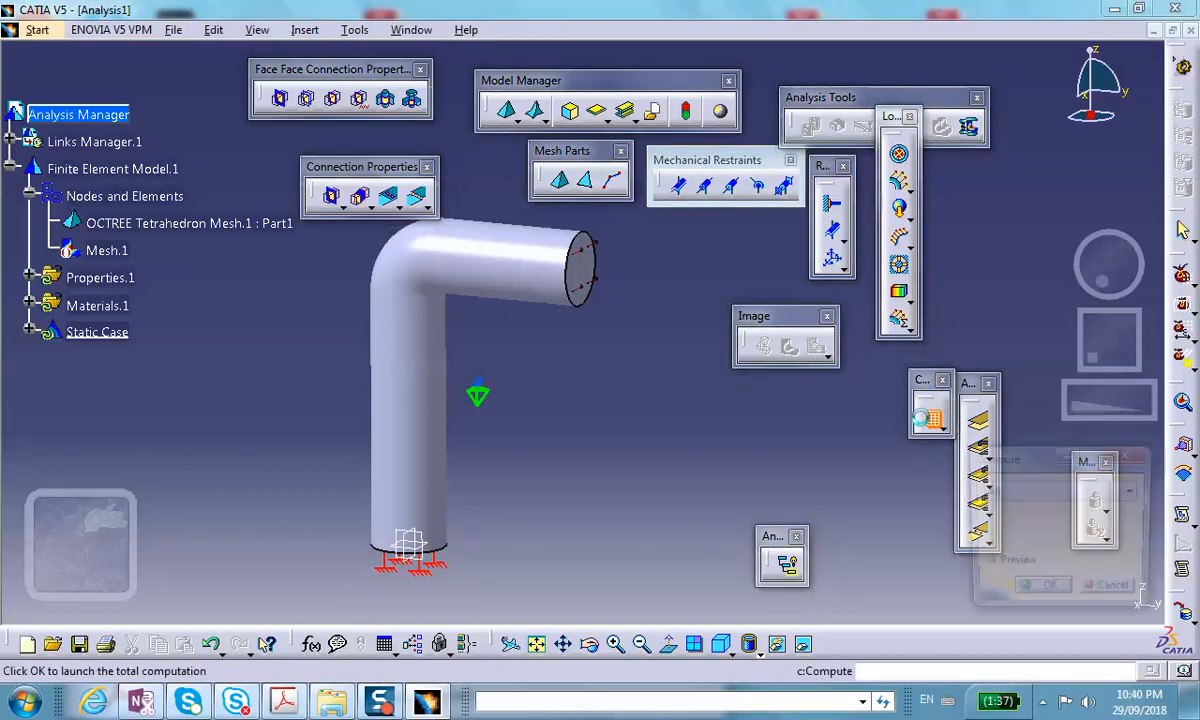
Step: Compute the whole static case, confirming the resources estimate, to display the Von Mises stress contour
{"action": "left_click", "coordinate": [1042, 584]}
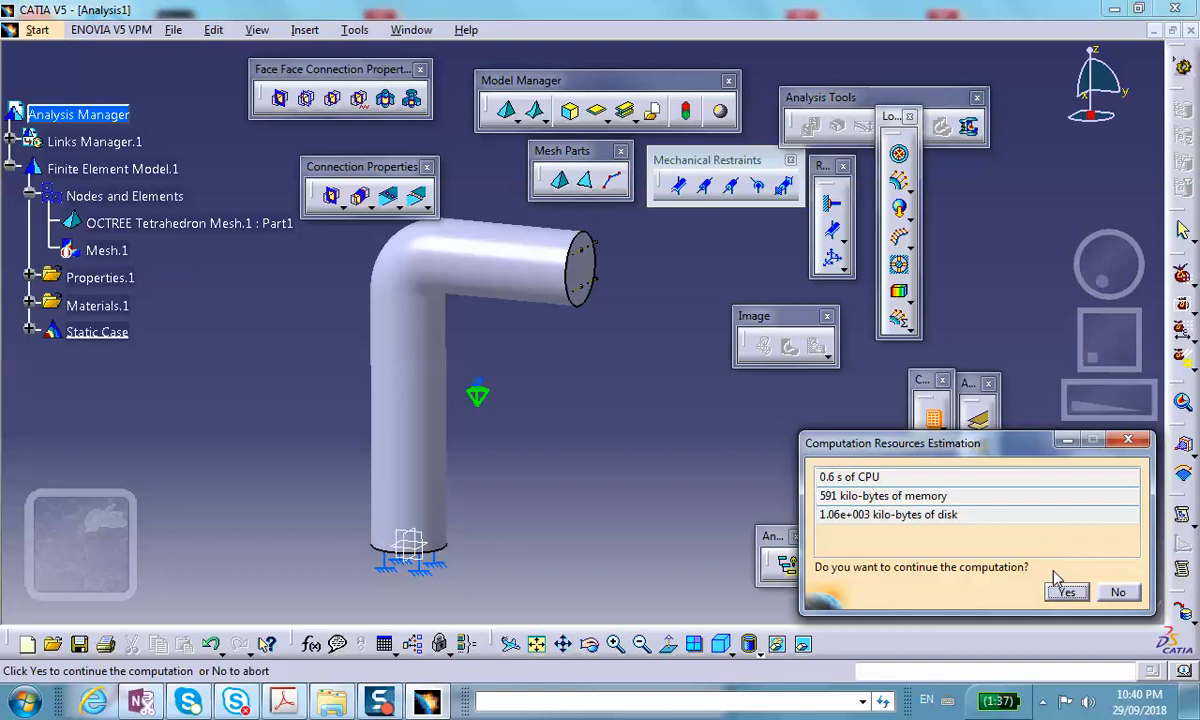
{"action": "left_click", "coordinate": [1066, 592]}
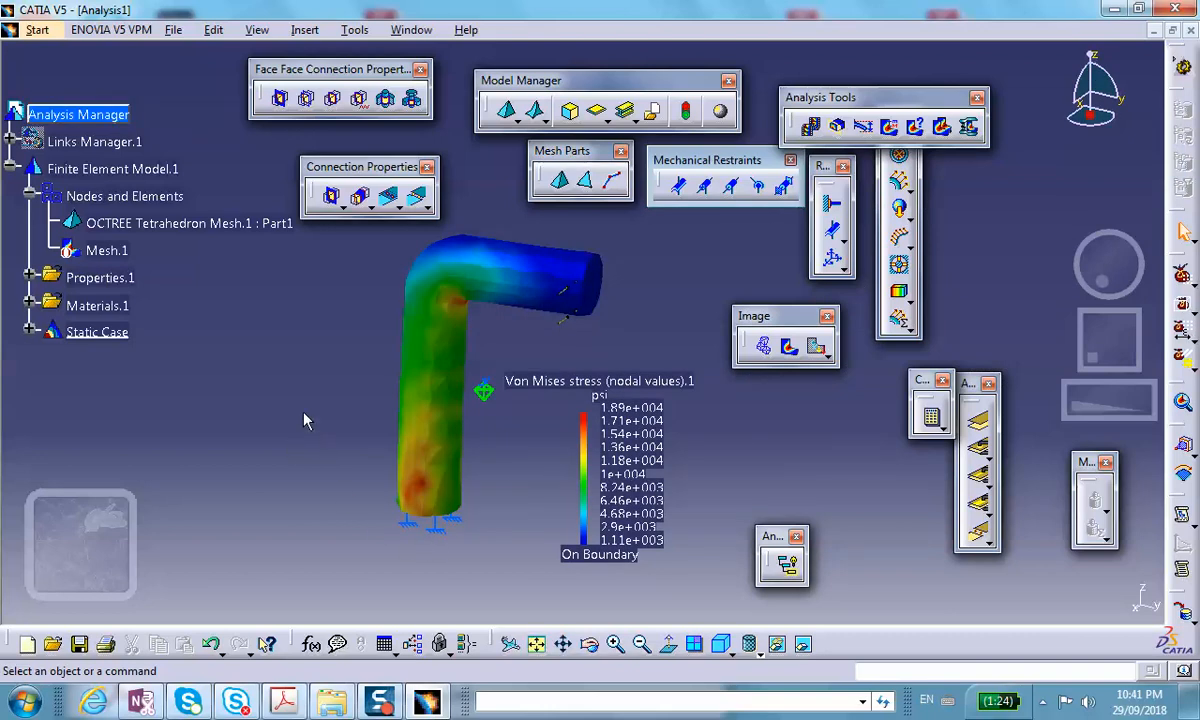
{"action": "mouse_move", "coordinate": [488, 488]}
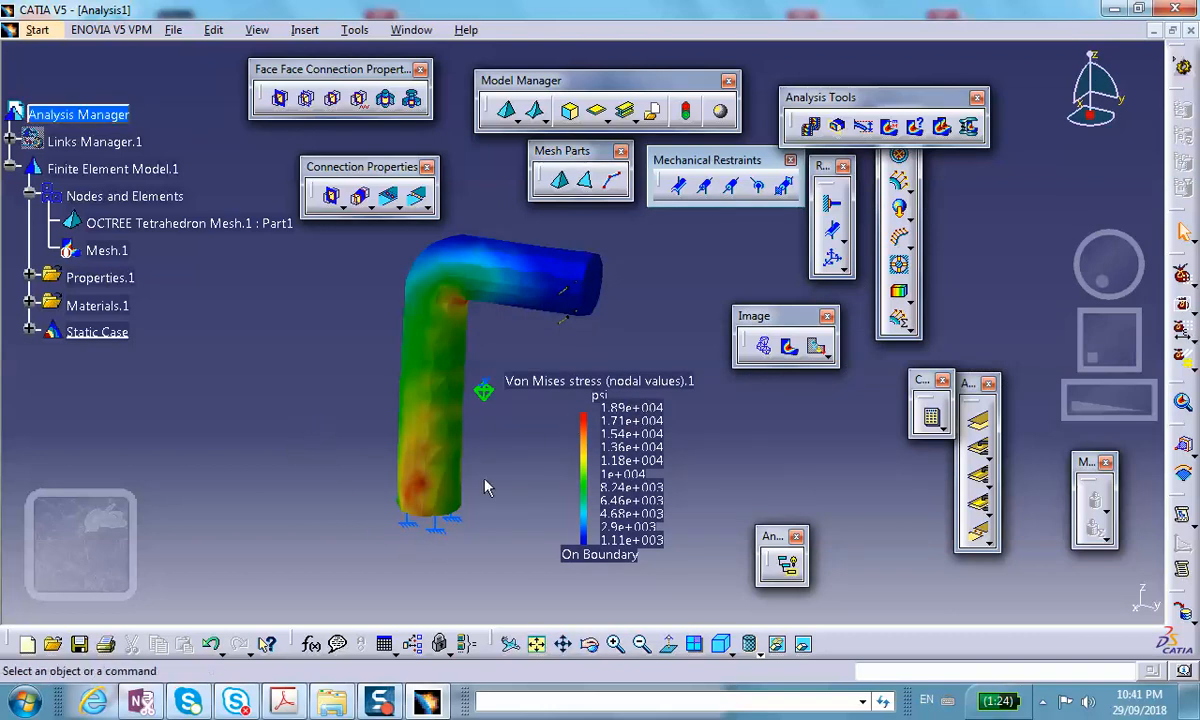
{"action": "left_click", "coordinate": [96, 332]}
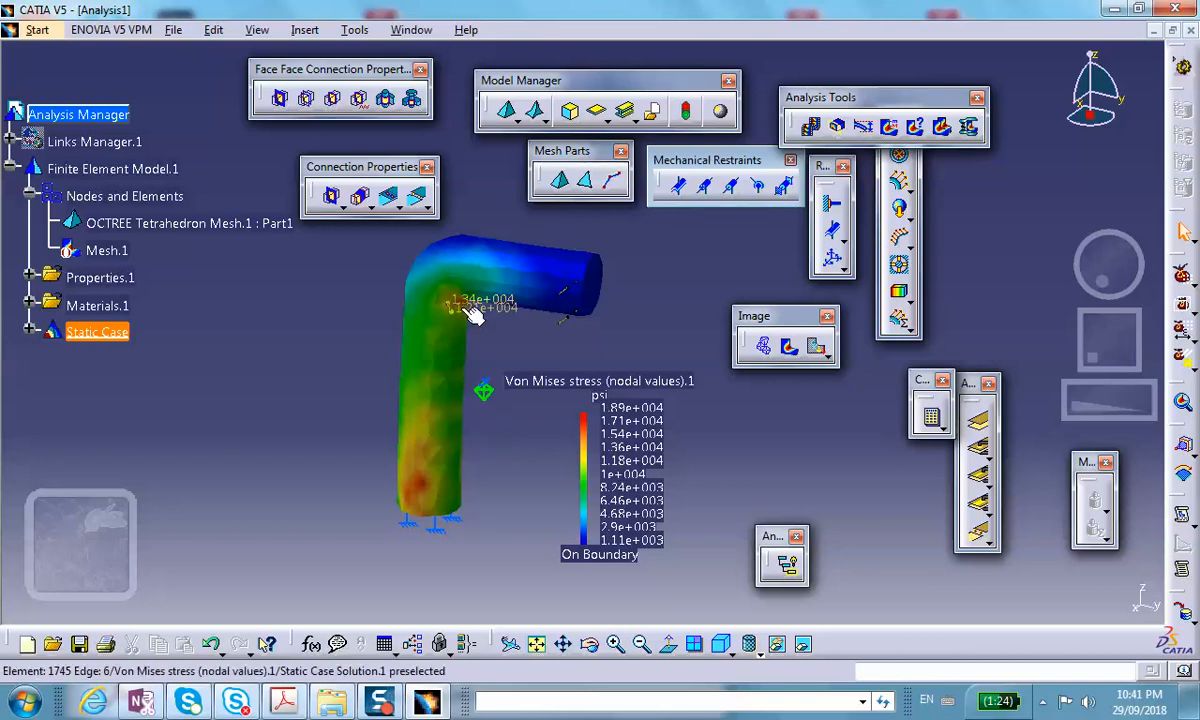
{"action": "mouse_move", "coordinate": [464, 390]}
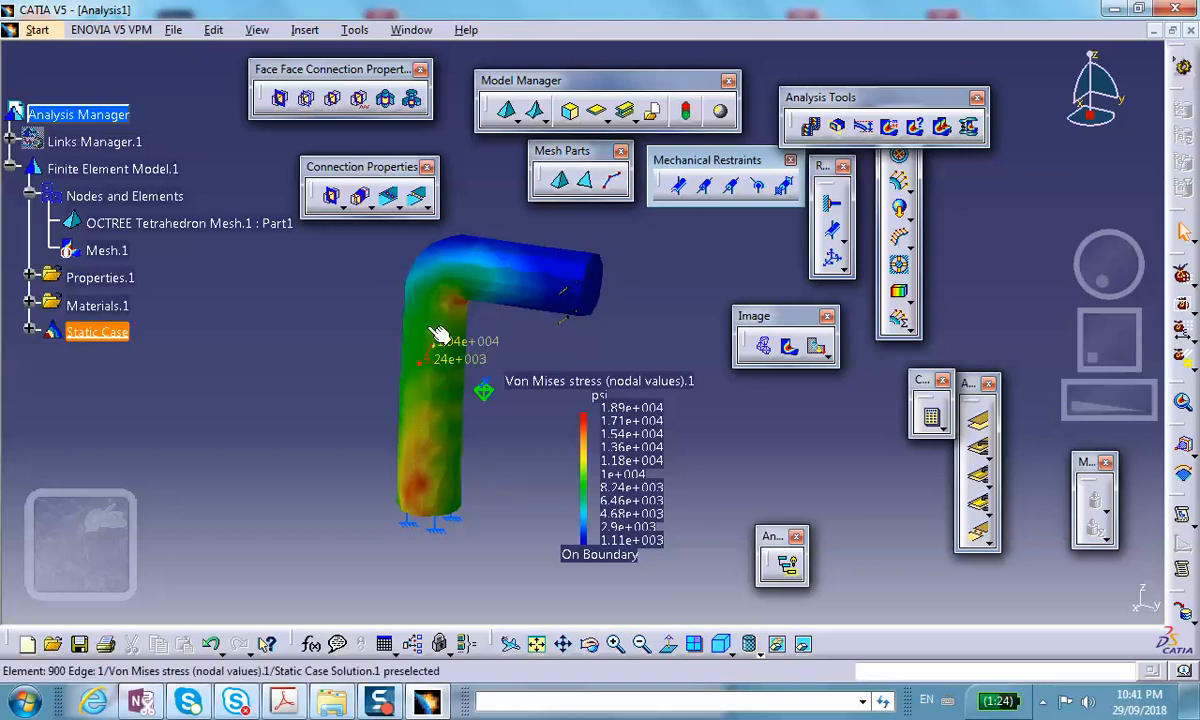
{"action": "mouse_move", "coordinate": [424, 496]}
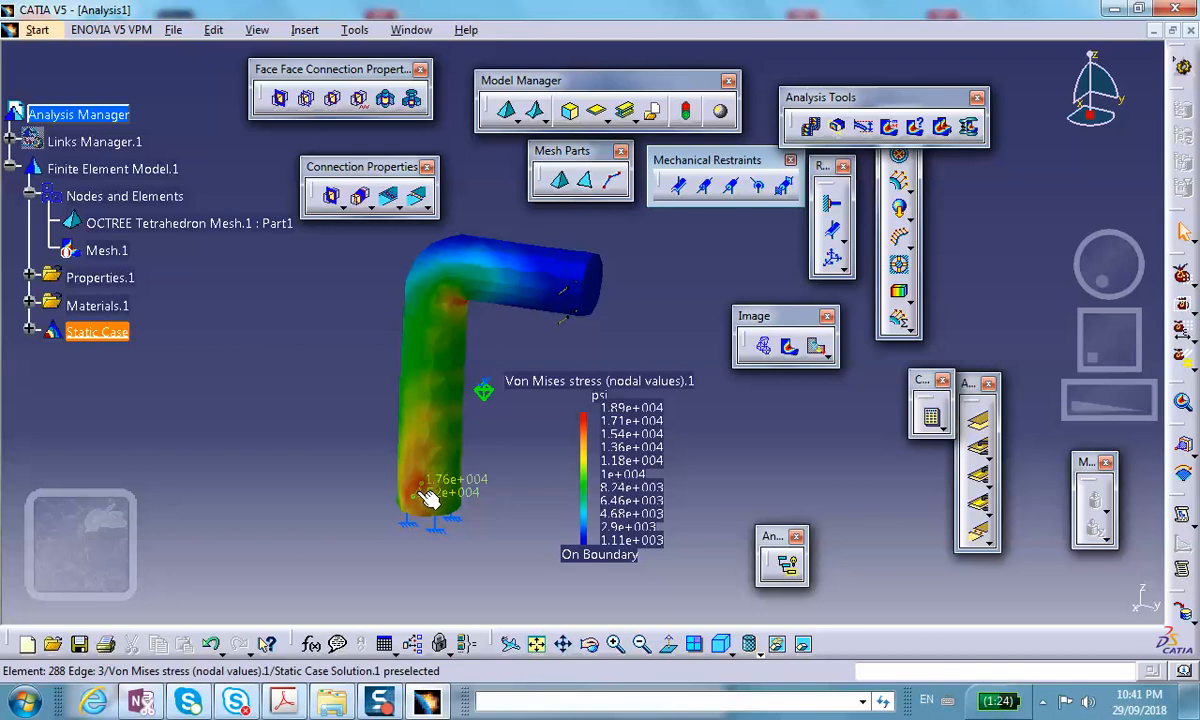
{"action": "mouse_move", "coordinate": [416, 528]}
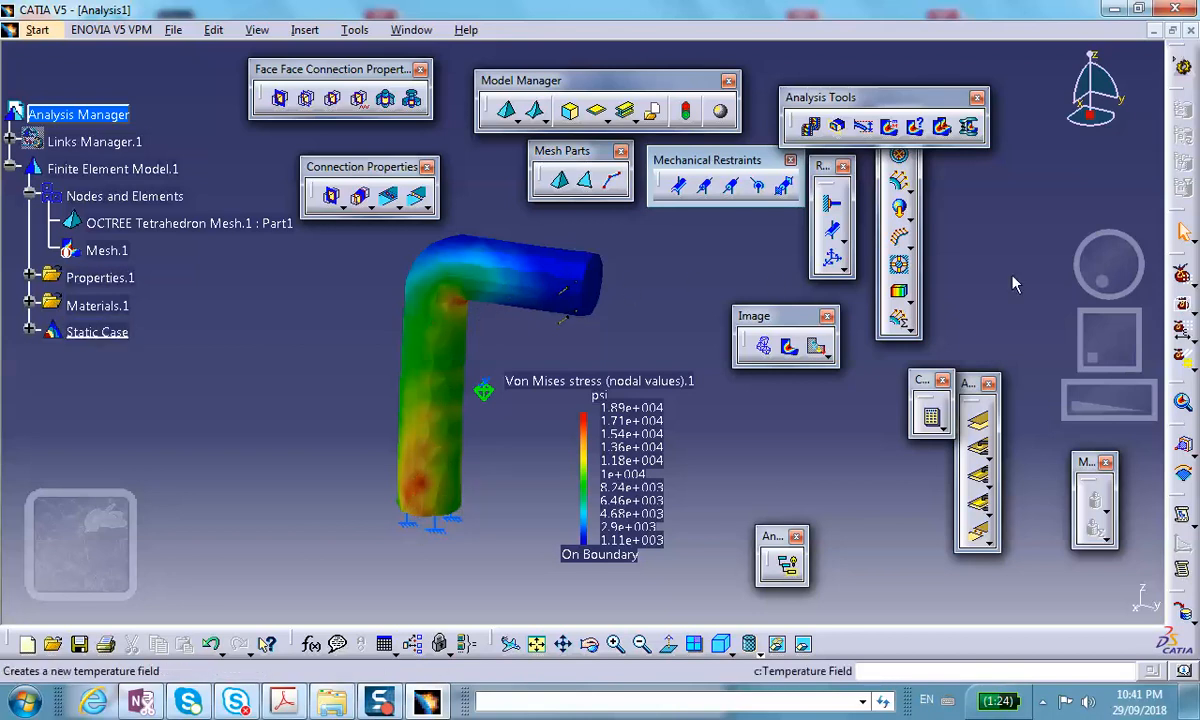
{"action": "left_click", "coordinate": [96, 332]}
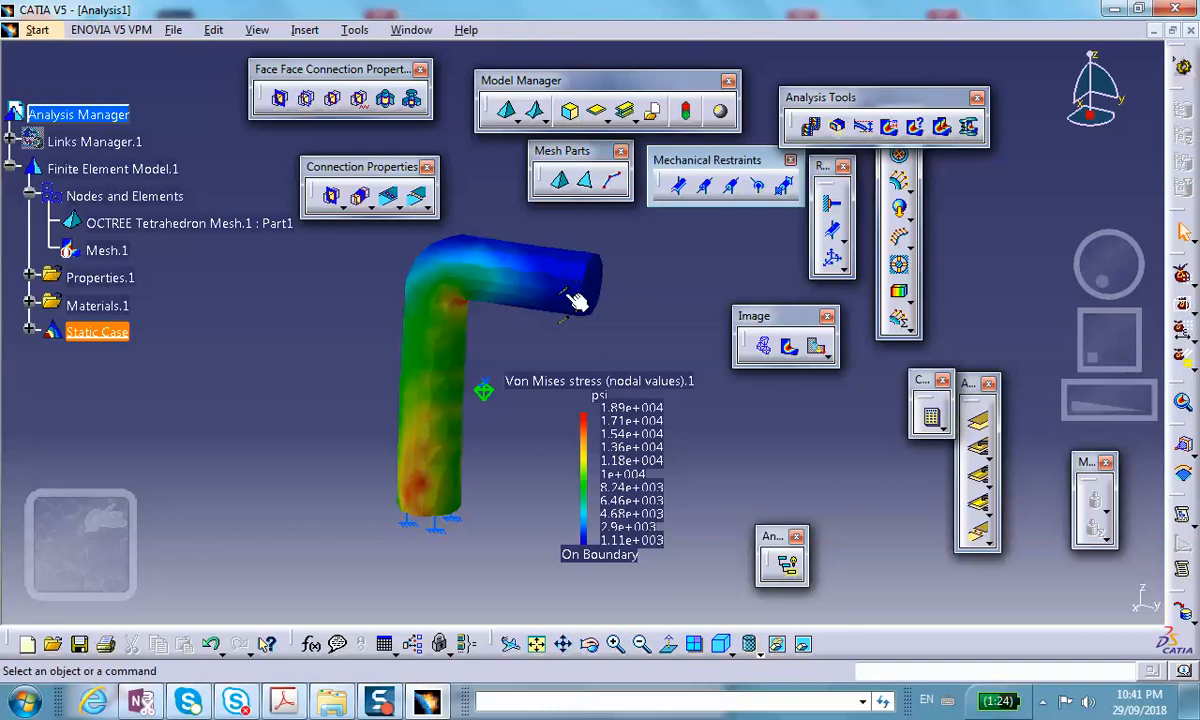
{"action": "mouse_move", "coordinate": [456, 310]}
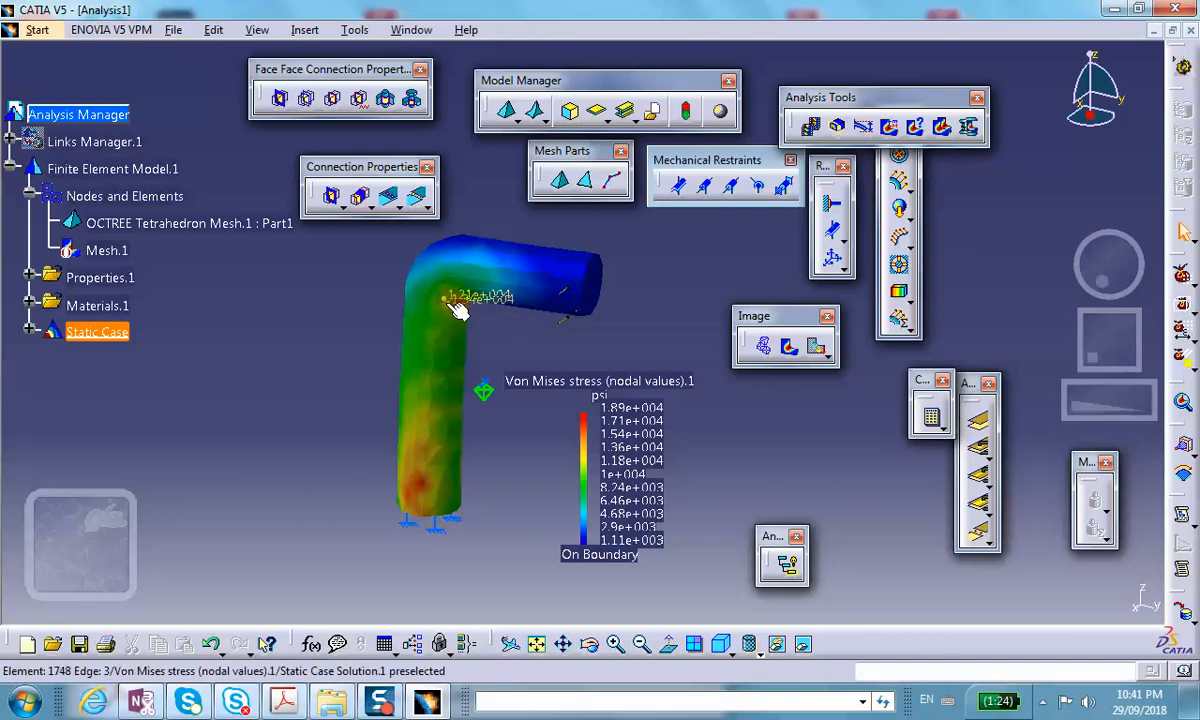